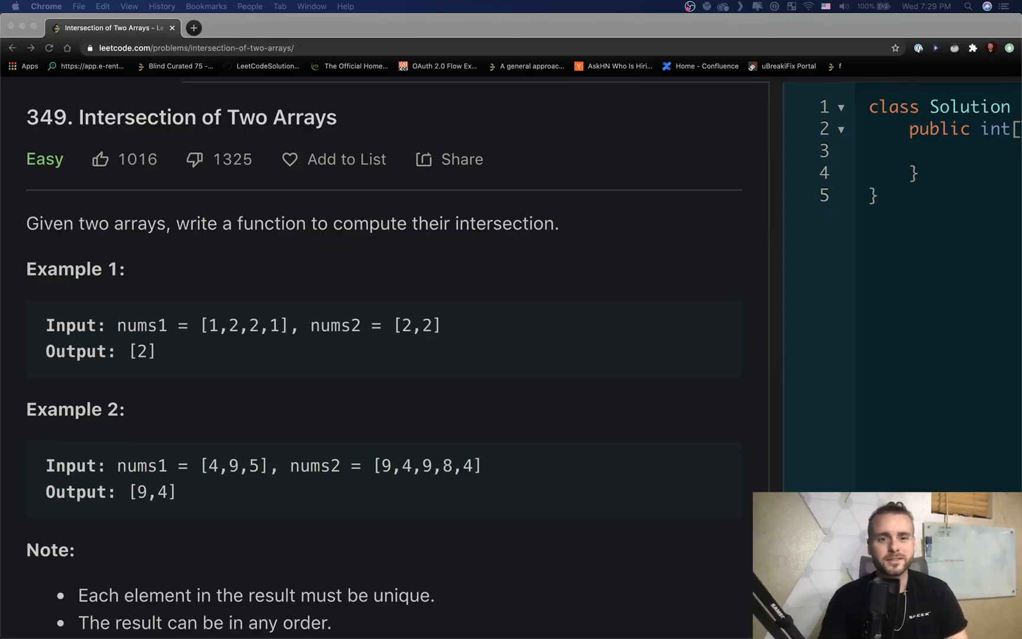
mouse_move(199, 87)
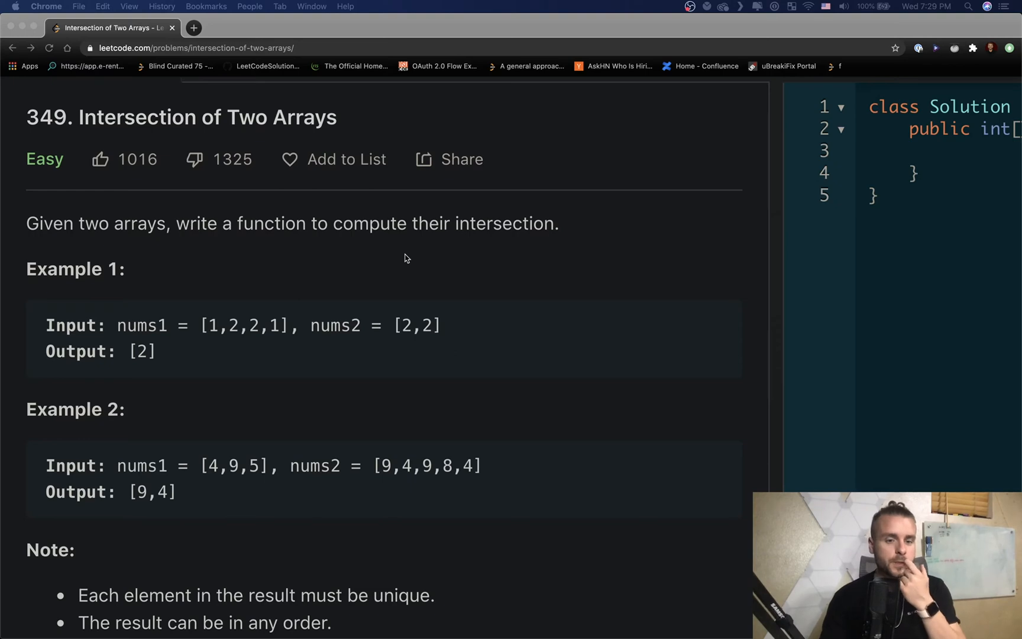
mouse_move(377, 133)
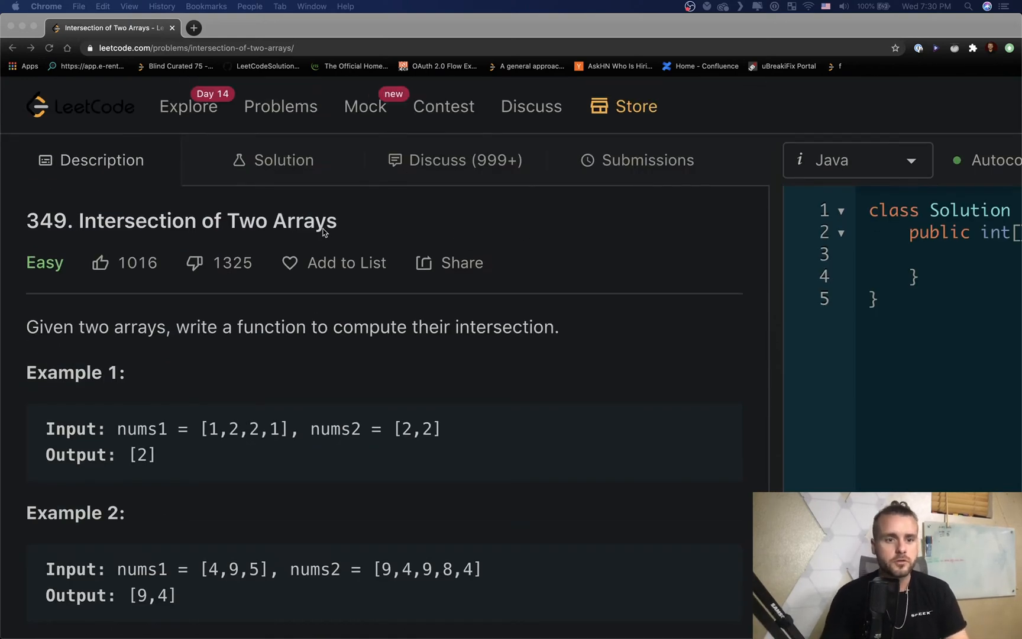
Step: Scroll down through the problem description and notes to the statistics
scroll("down", 3)
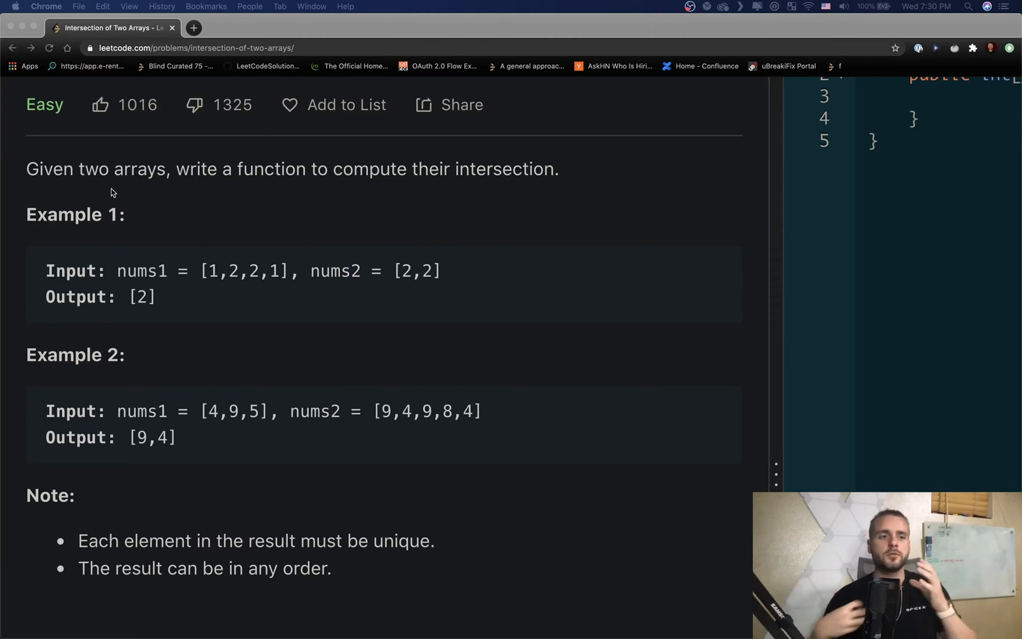
mouse_move(198, 297)
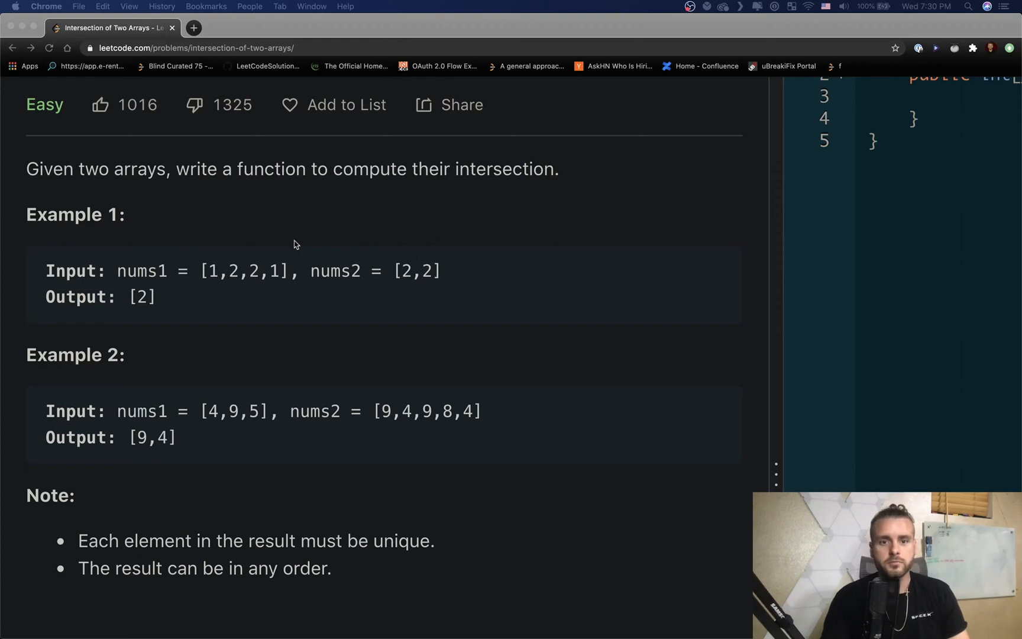
mouse_move(418, 259)
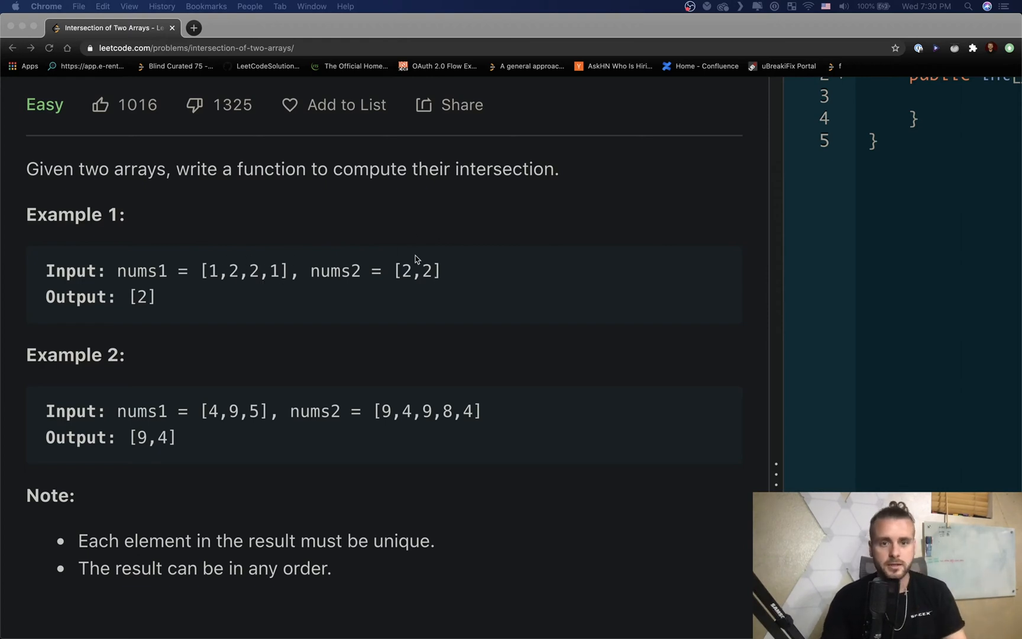
scroll("down", 3)
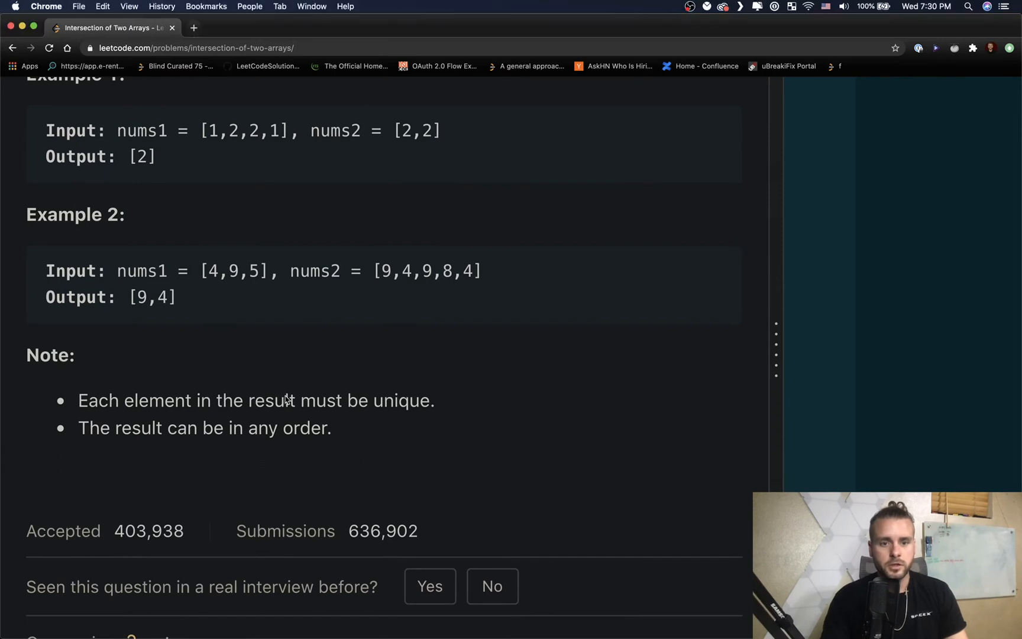
mouse_move(228, 324)
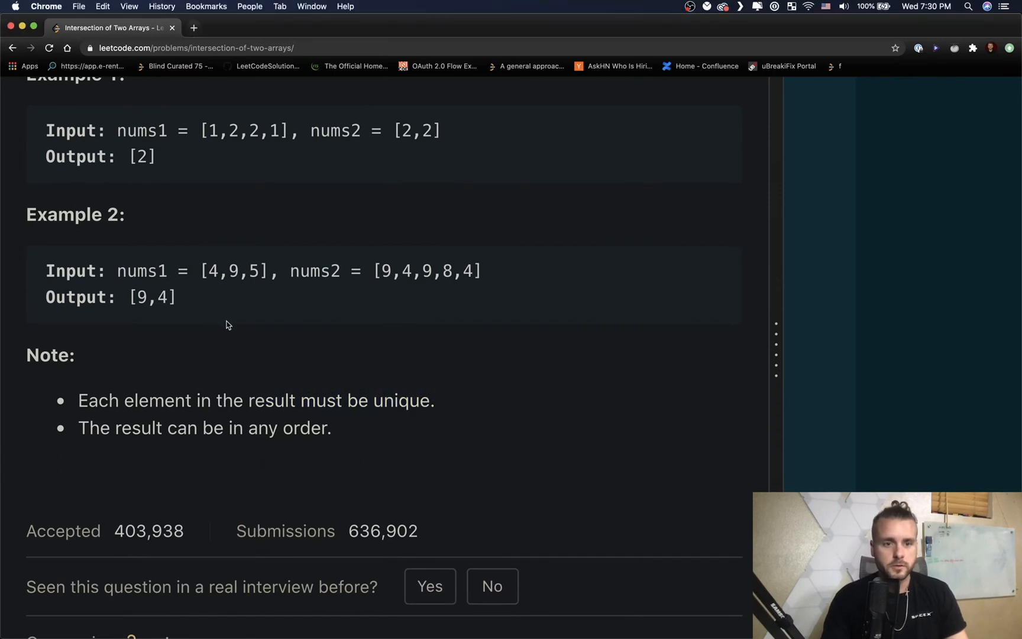
mouse_move(267, 423)
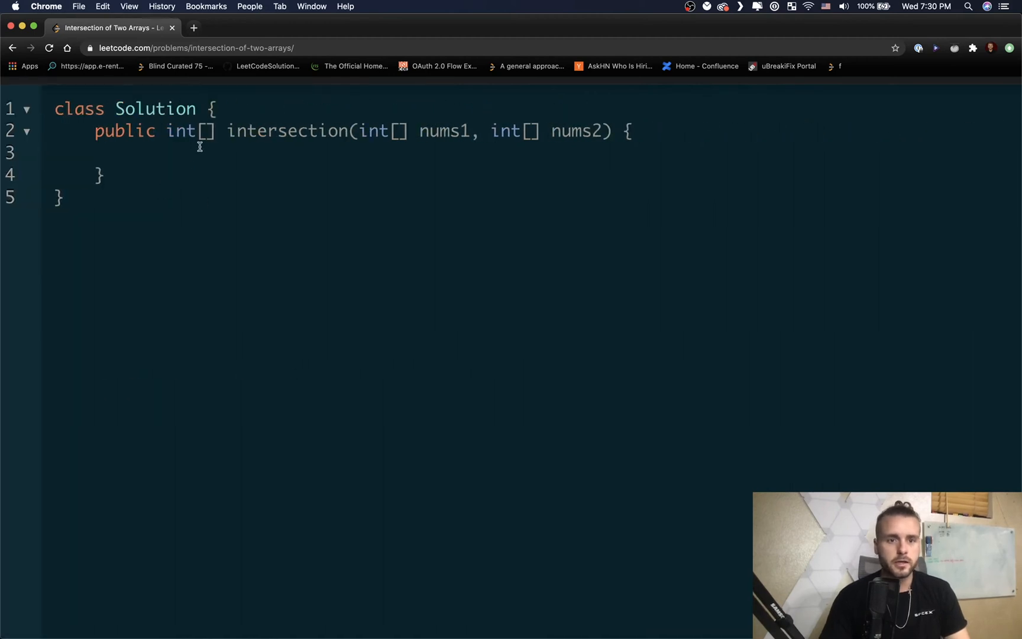
Step: Declare HashSet<Integer> set1 = new HashSet<>(); at the top of the method
type("HashSet<")
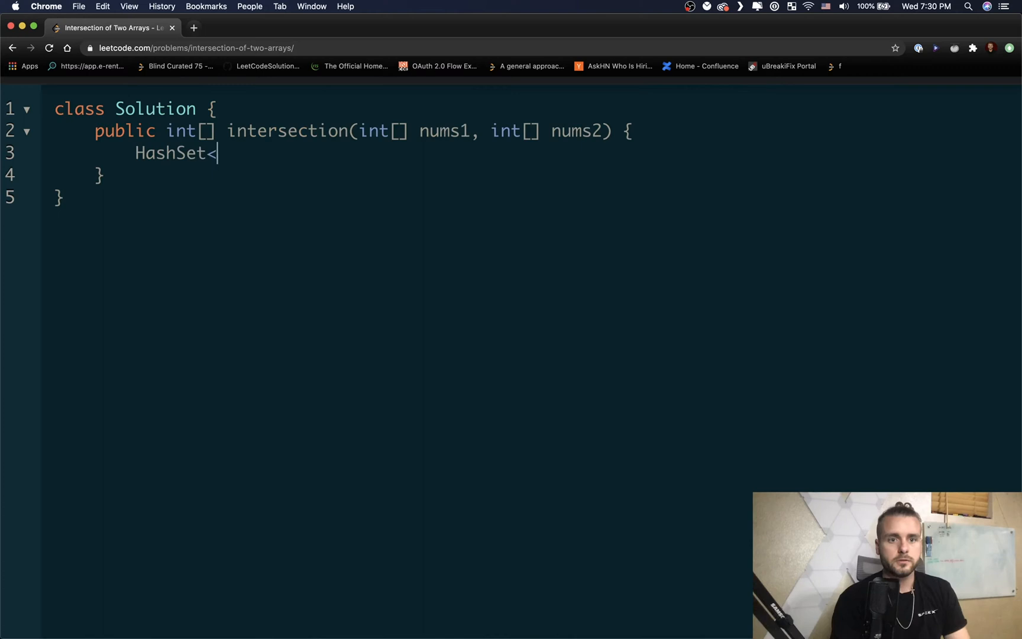
type("Integer>")
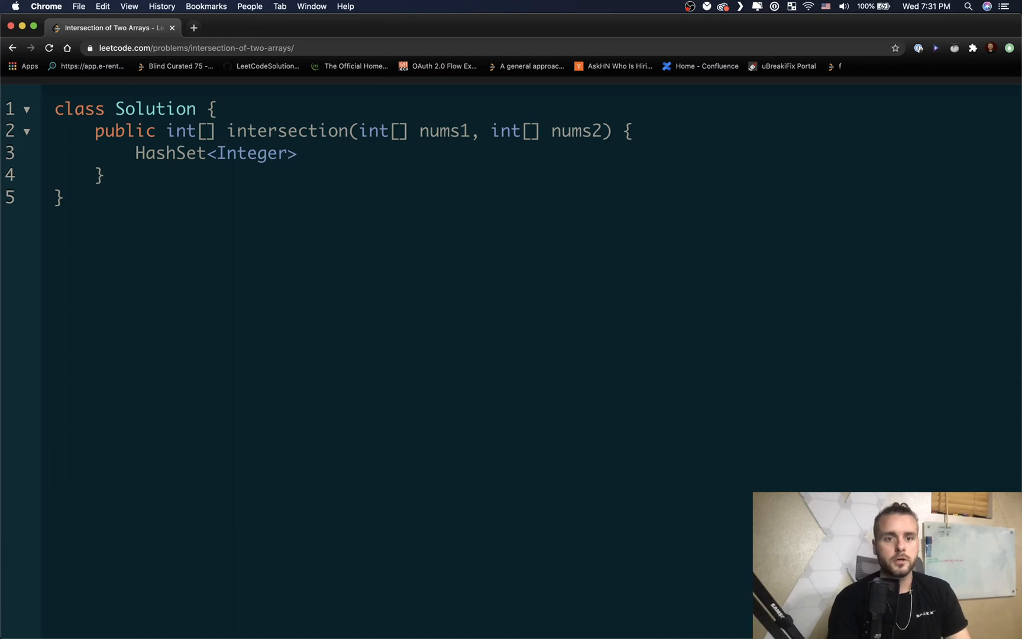
type("set1 = new")
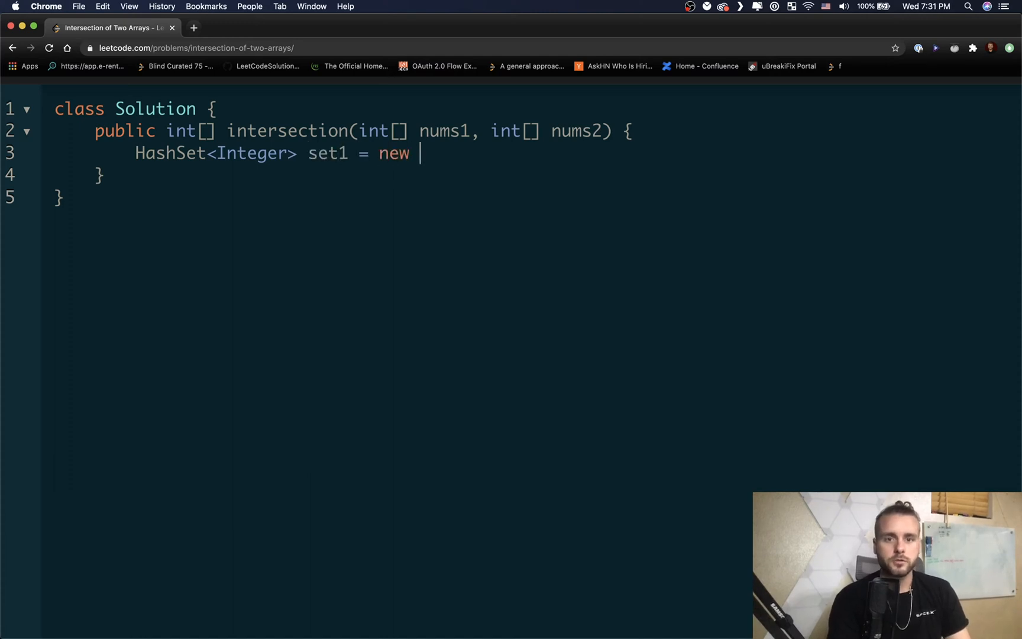
type("HashSet")
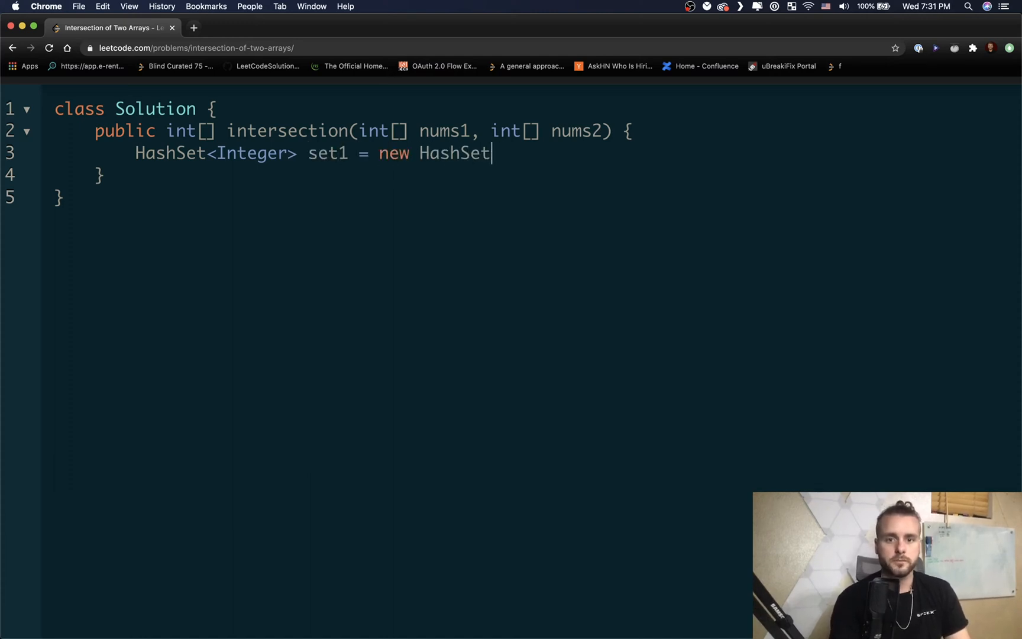
type("<>();")
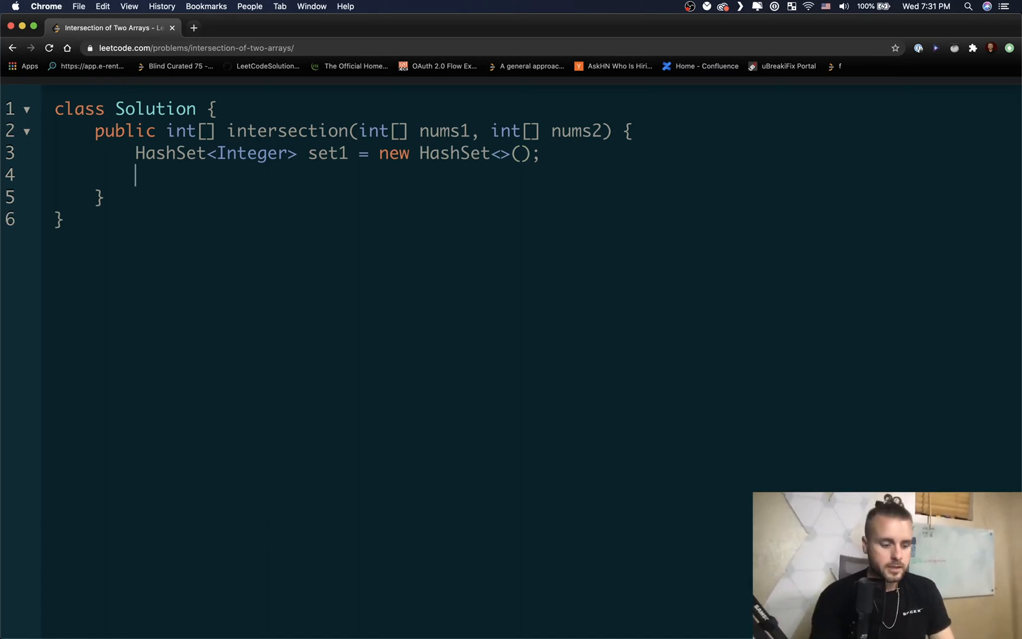
Step: Declare HashSet<Integer> intersect = new HashSet<>(); and begin a for loop
type("HashSet")
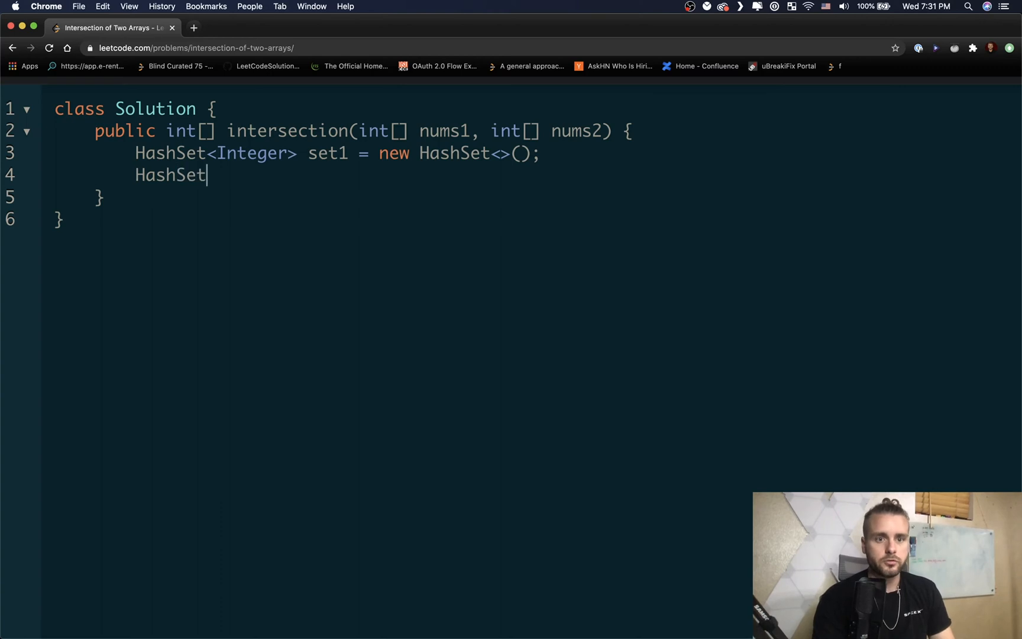
type("<INteger>")
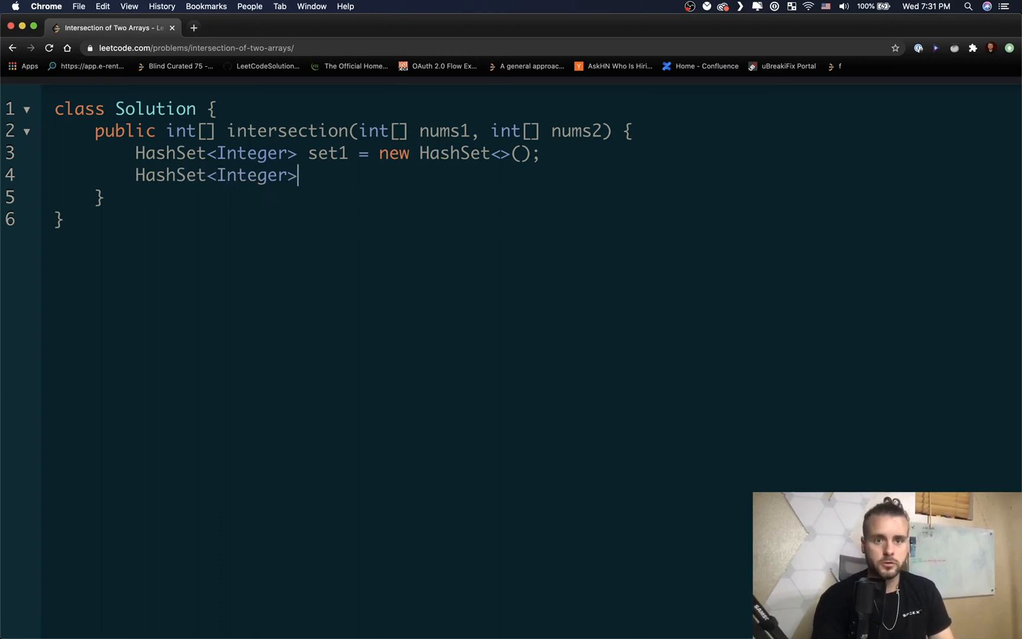
type("intersect")
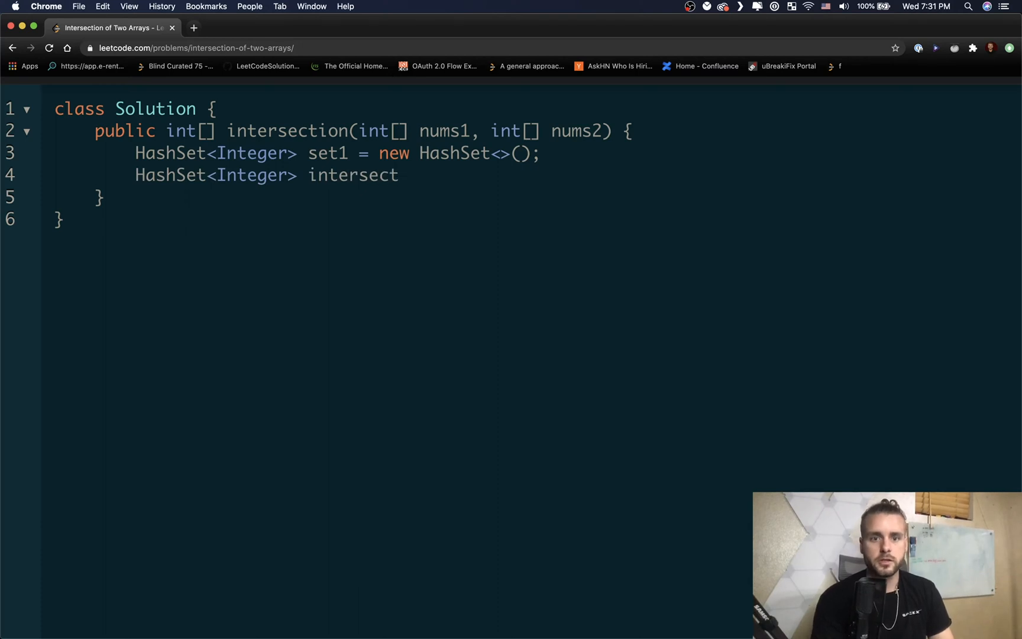
type("= new Hash")
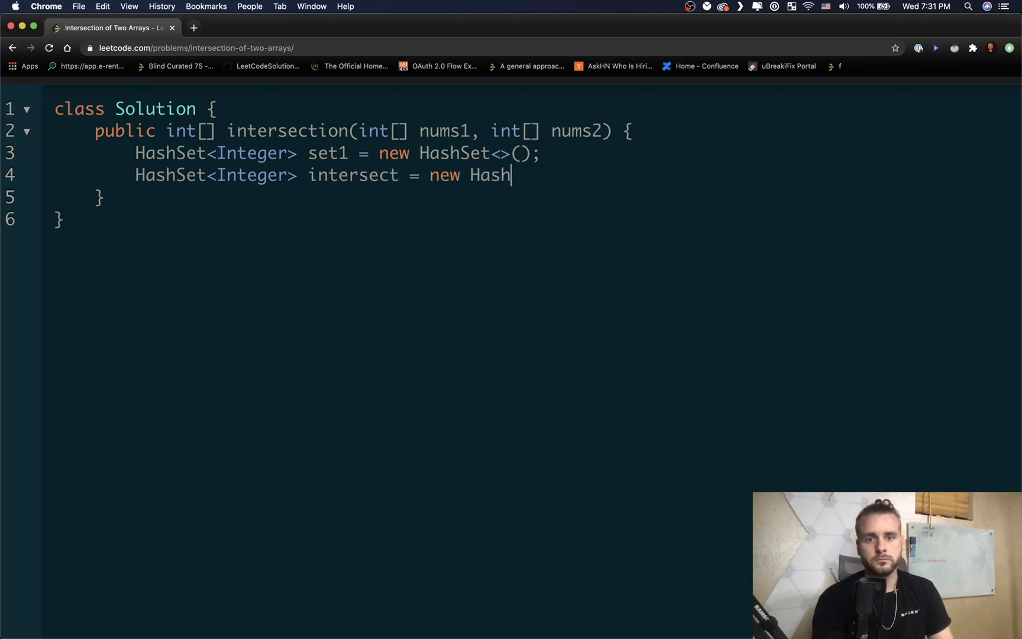
type("Set<>()")
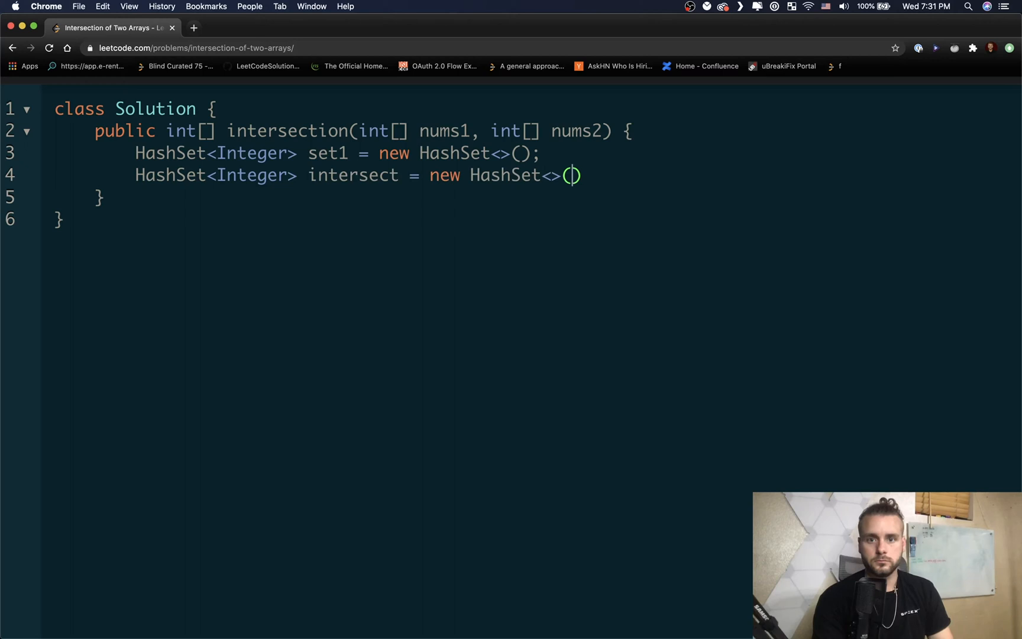
type(");")
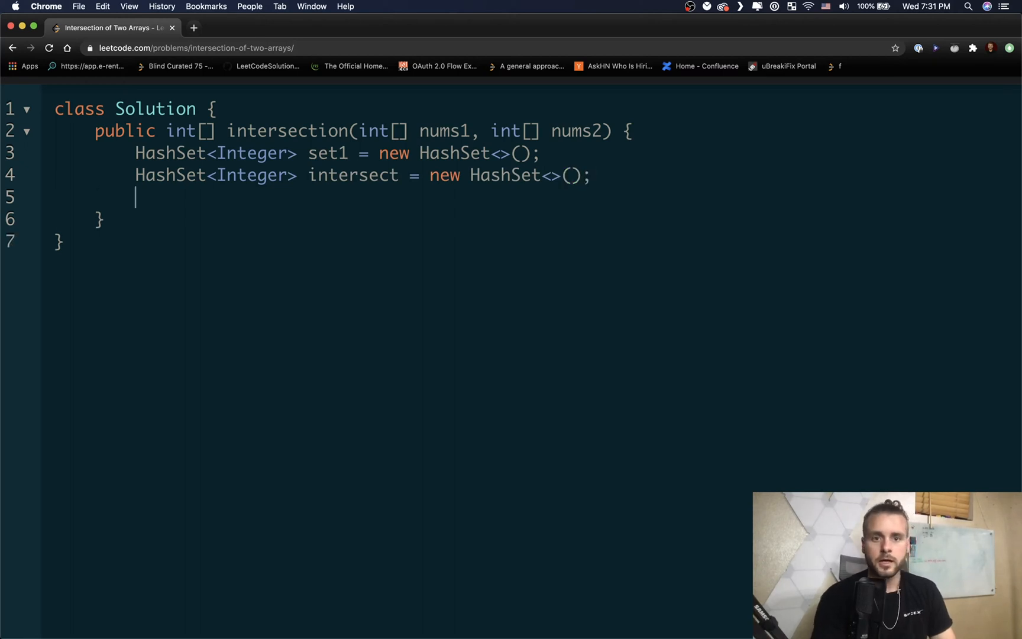
type("for (")
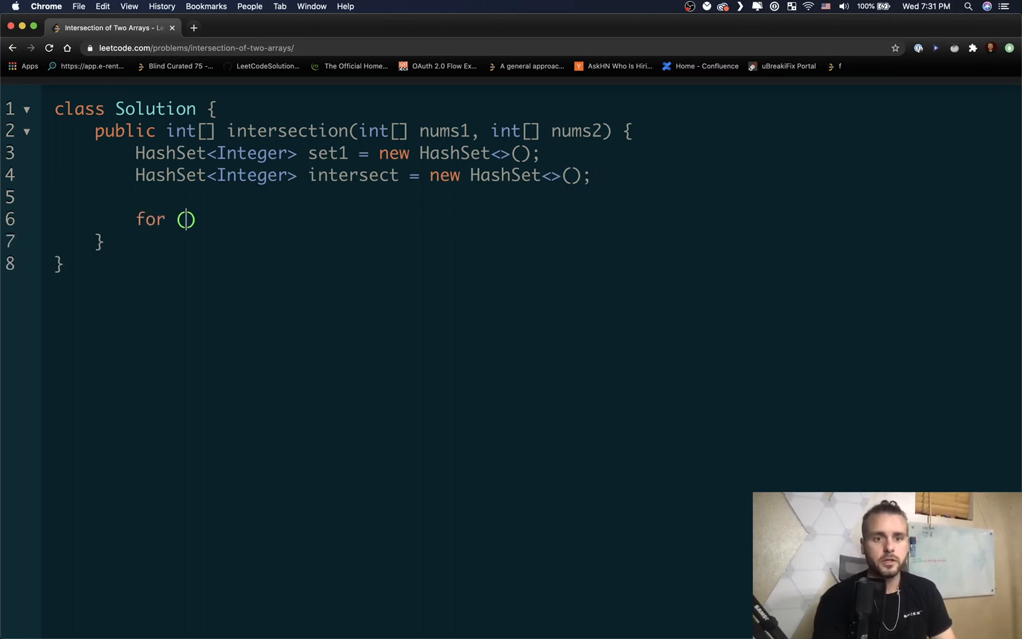
Step: Write for (Integer i : nums1) { set1.add(i); } to load nums1 into set1
type("Integer i :")
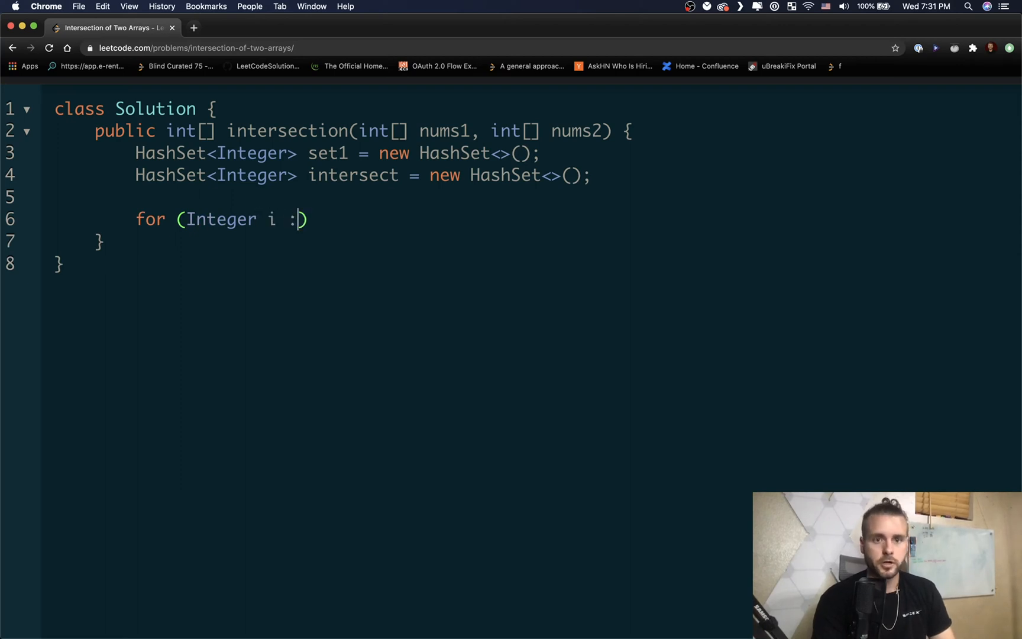
type("nums")
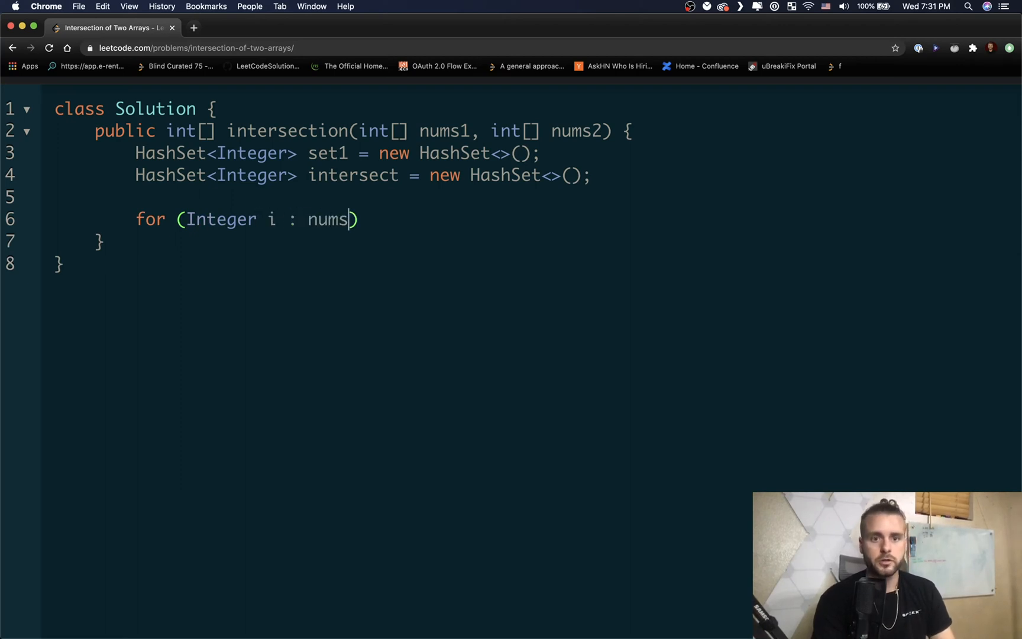
type("1) {")
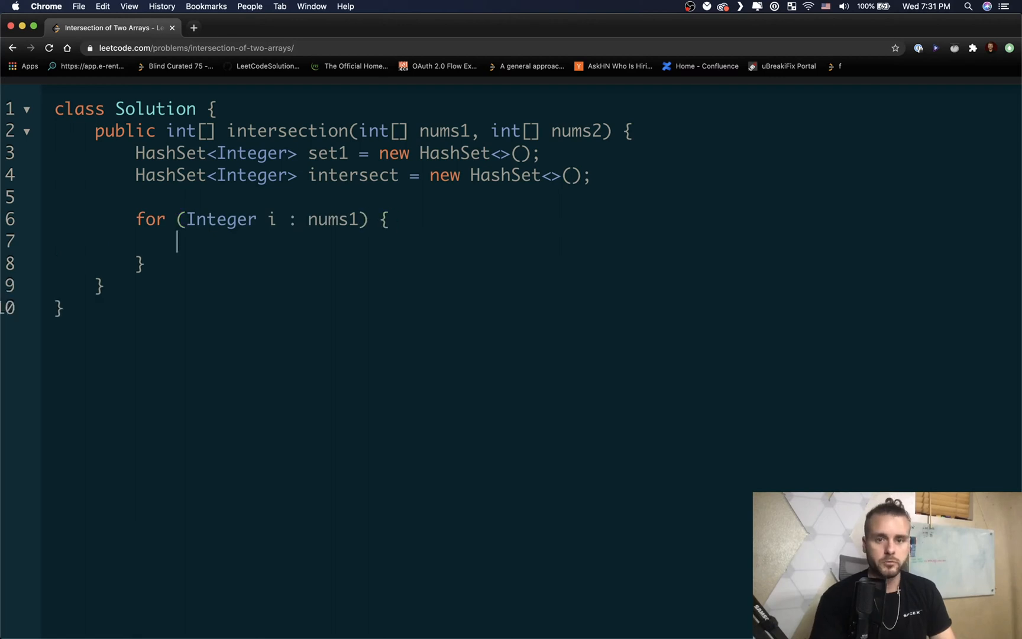
type("set")
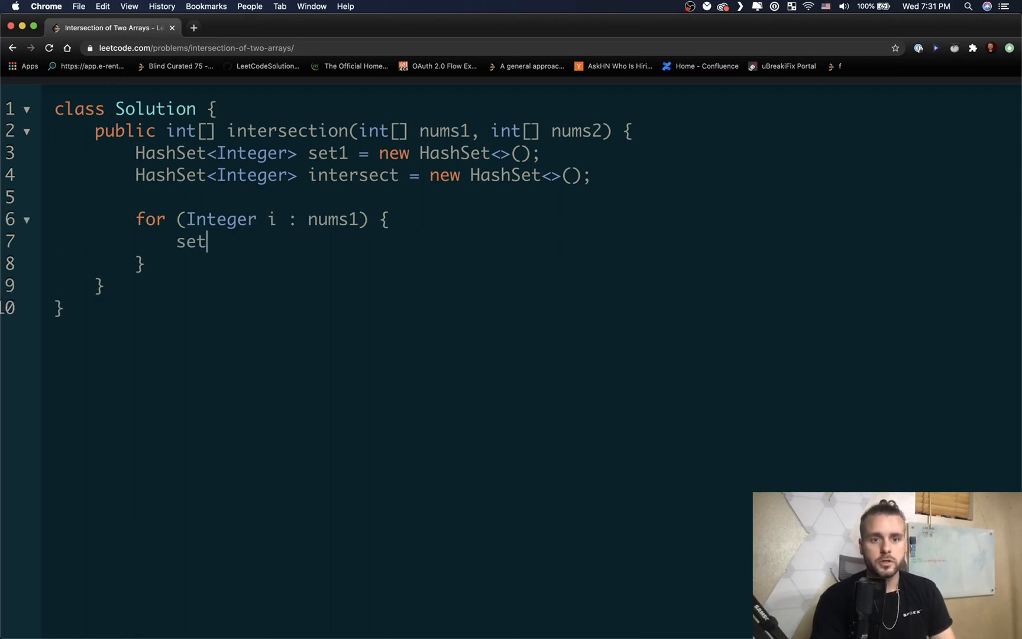
type("1.add()")
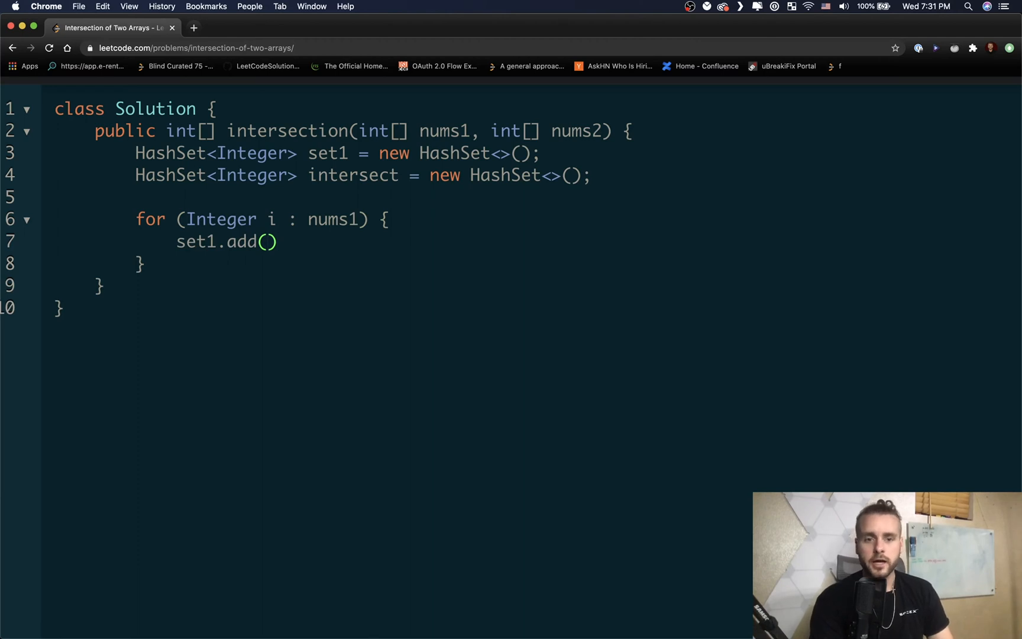
type("i")
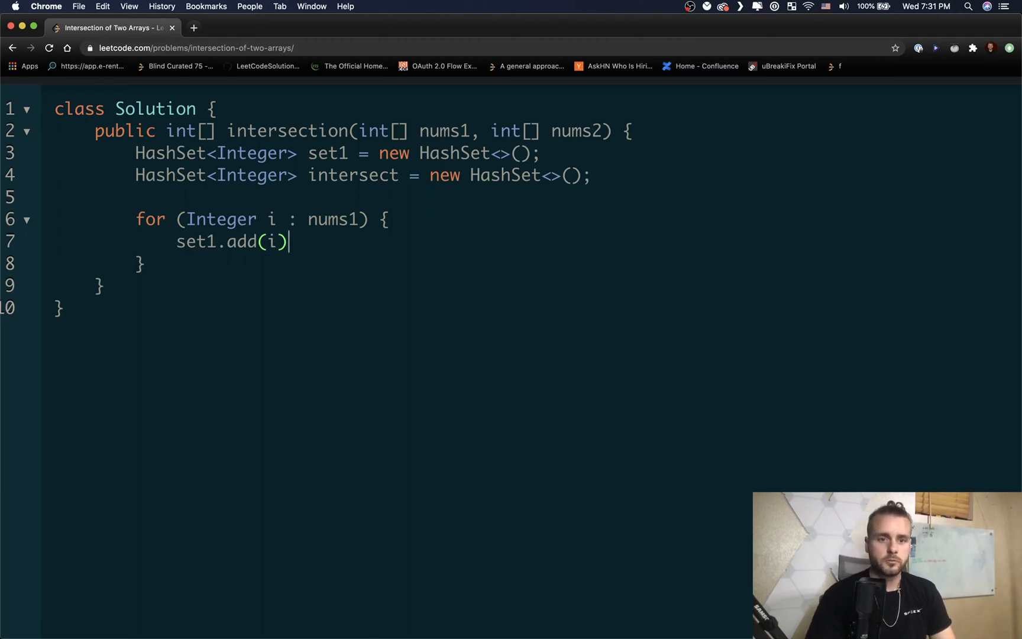
type(";")
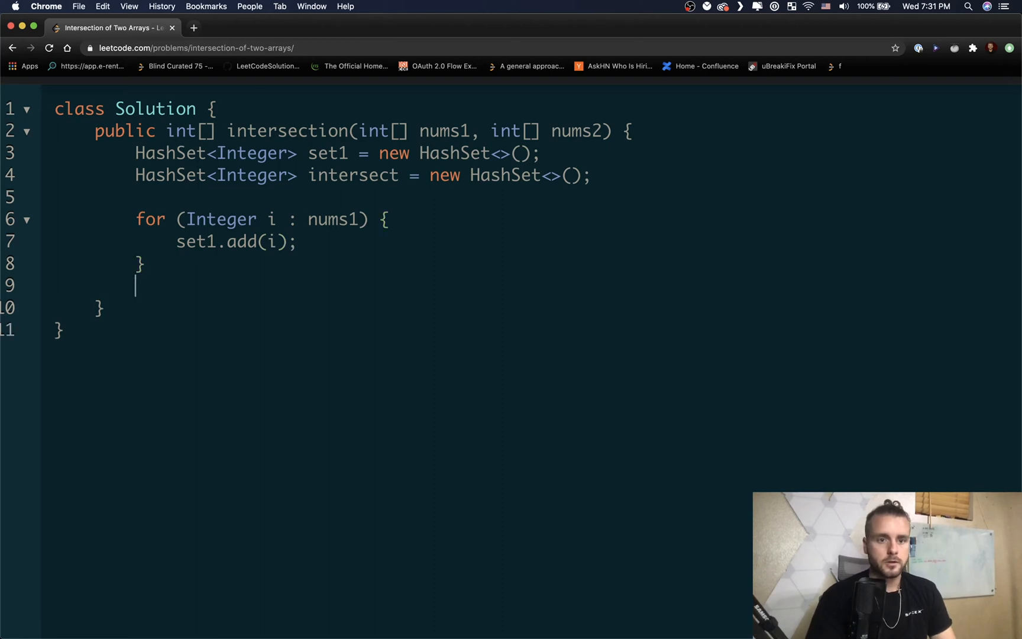
Step: Start a second for-each loop: for (Integer i : nums2) {
type("for (i")
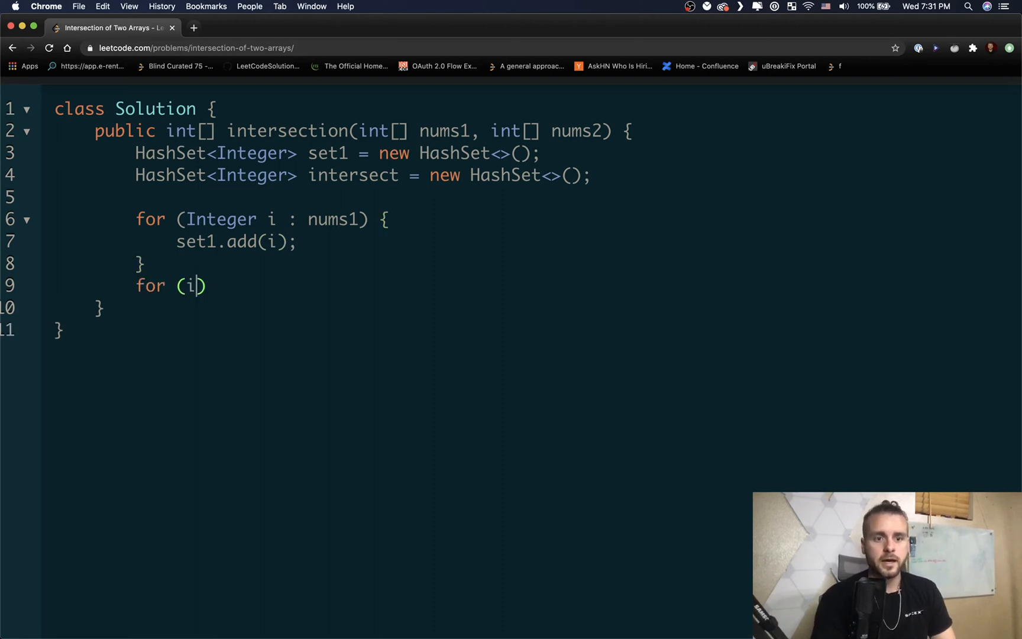
type("nteger")
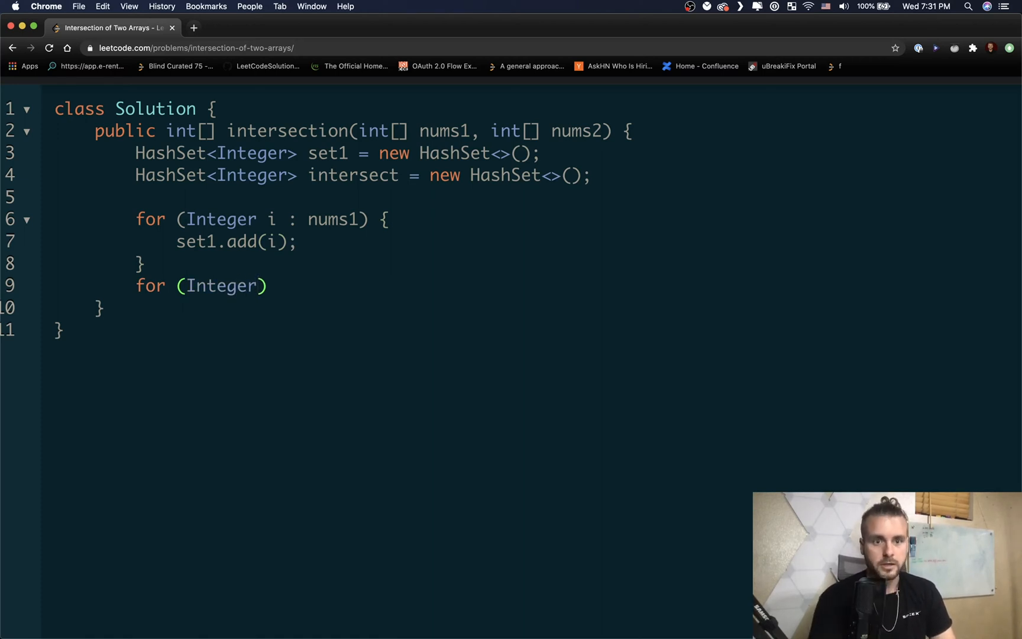
type("i")
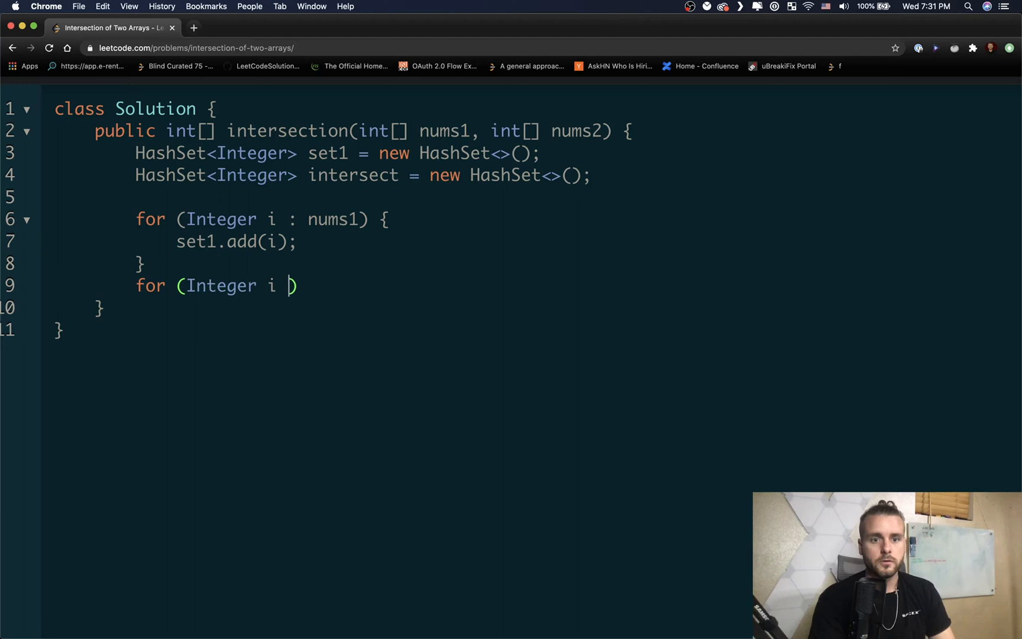
type(": nums2")
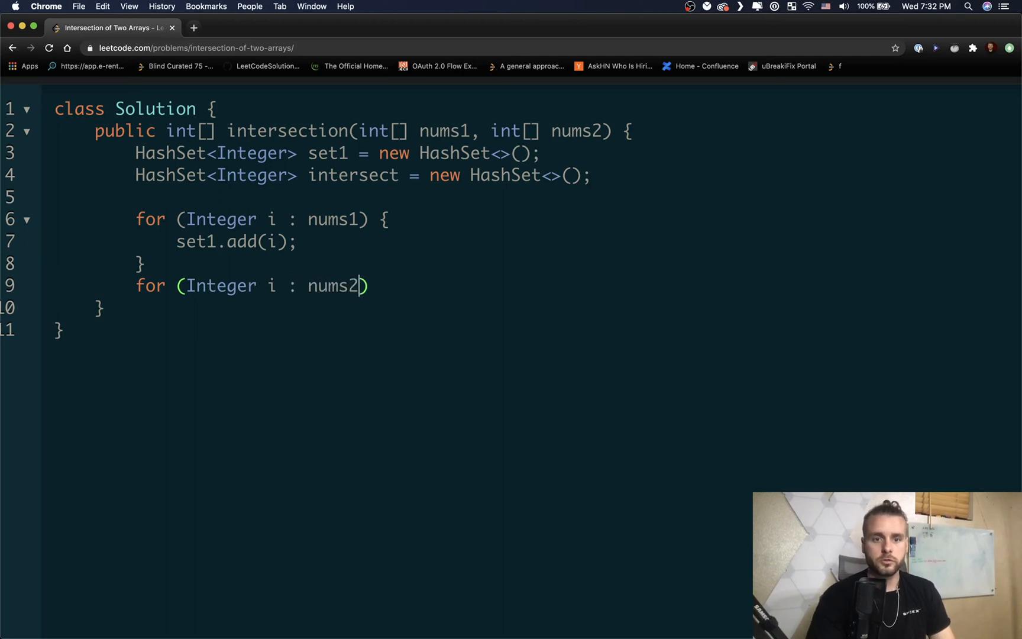
type("{")
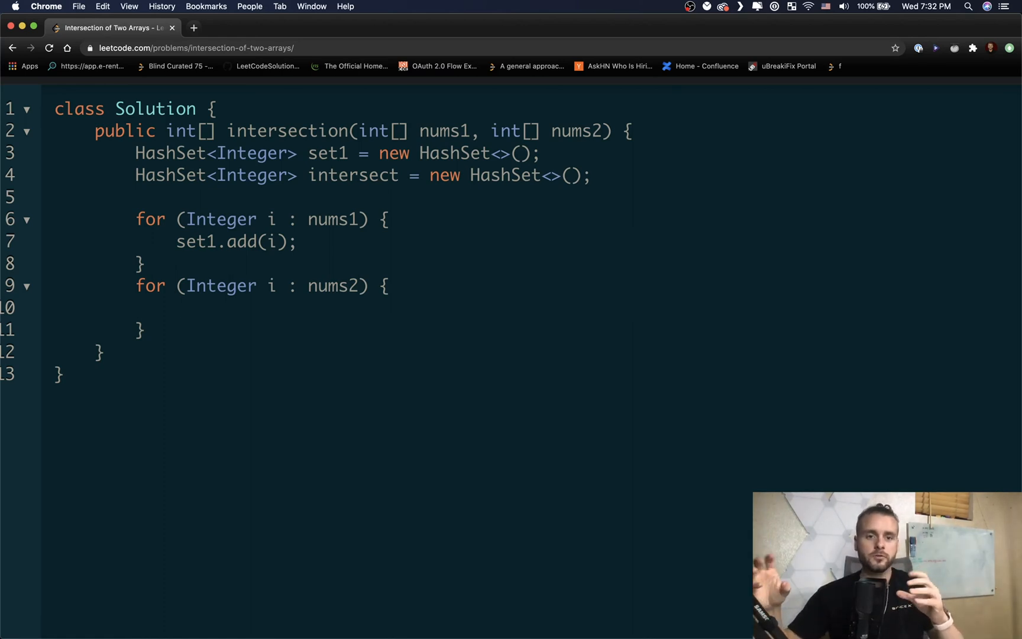
Step: Inside it add if (set1.contains(i)) { intersect.add(i); } and move past the loop
type("if (")
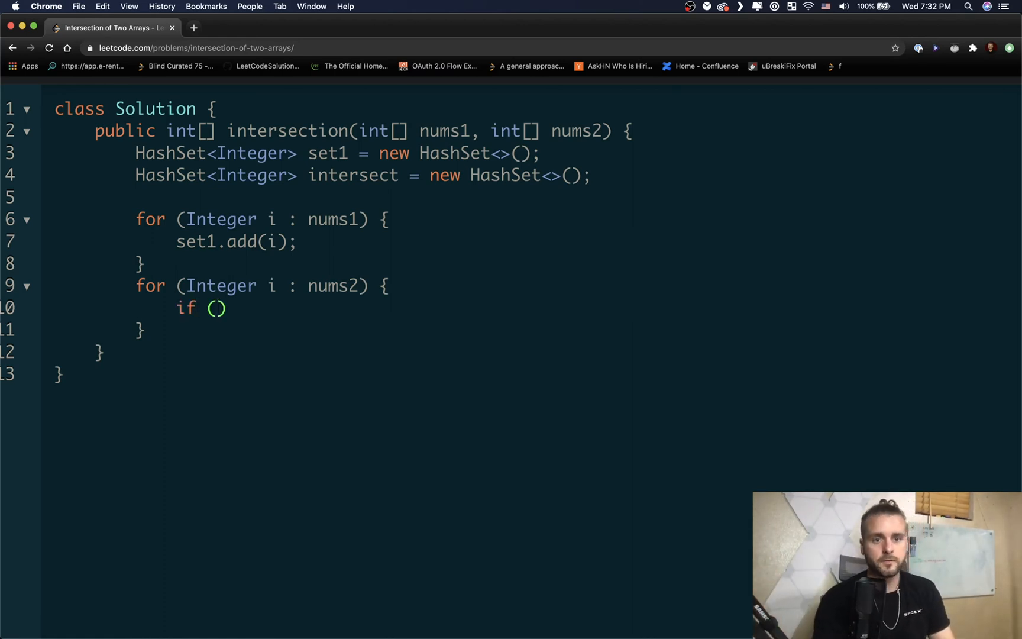
type("set1.")
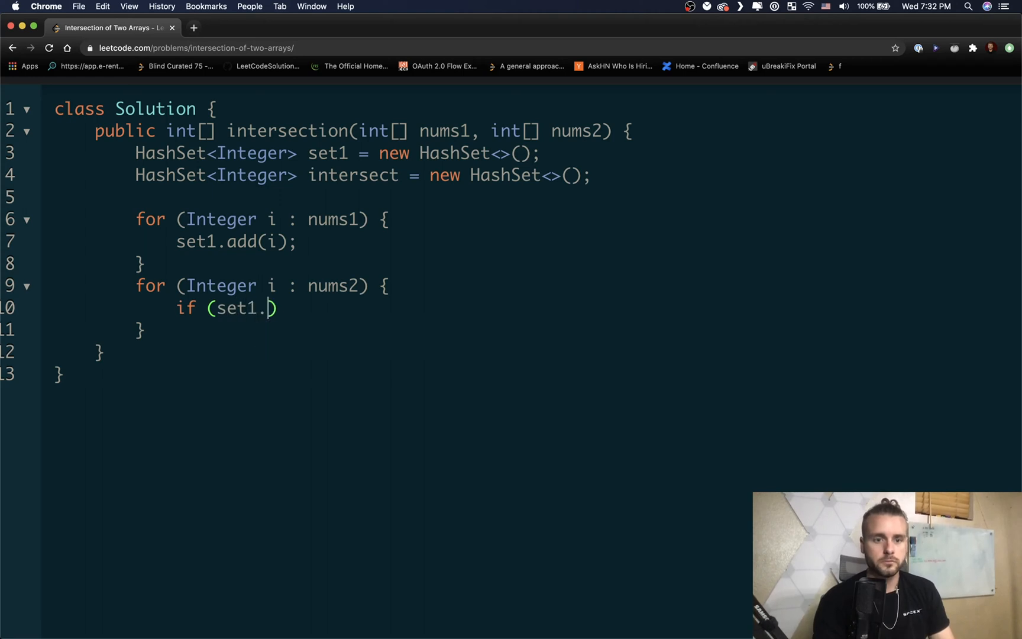
type("contains(i)")
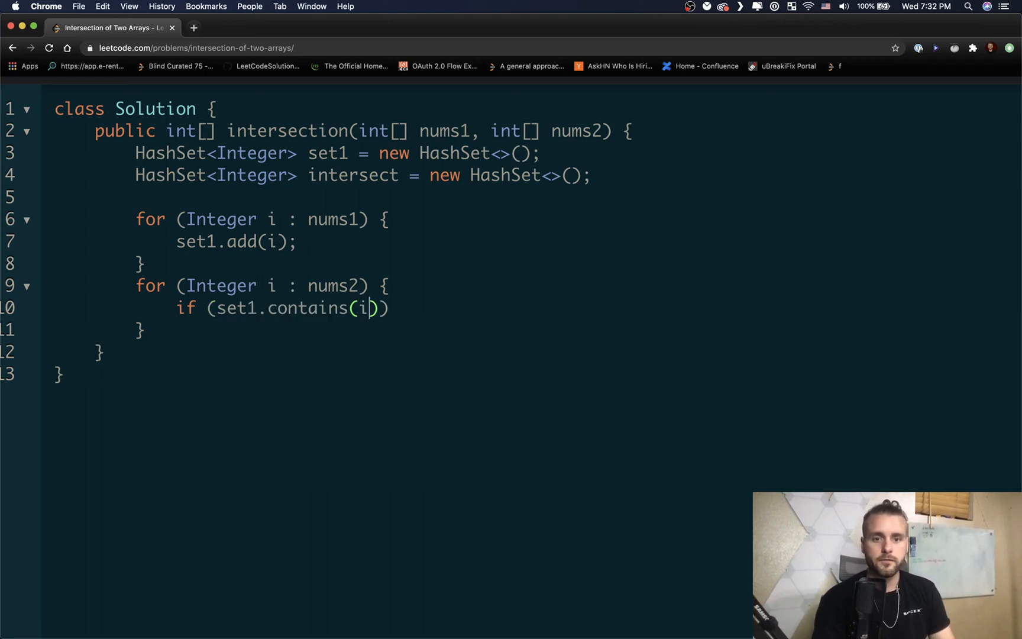
type("{")
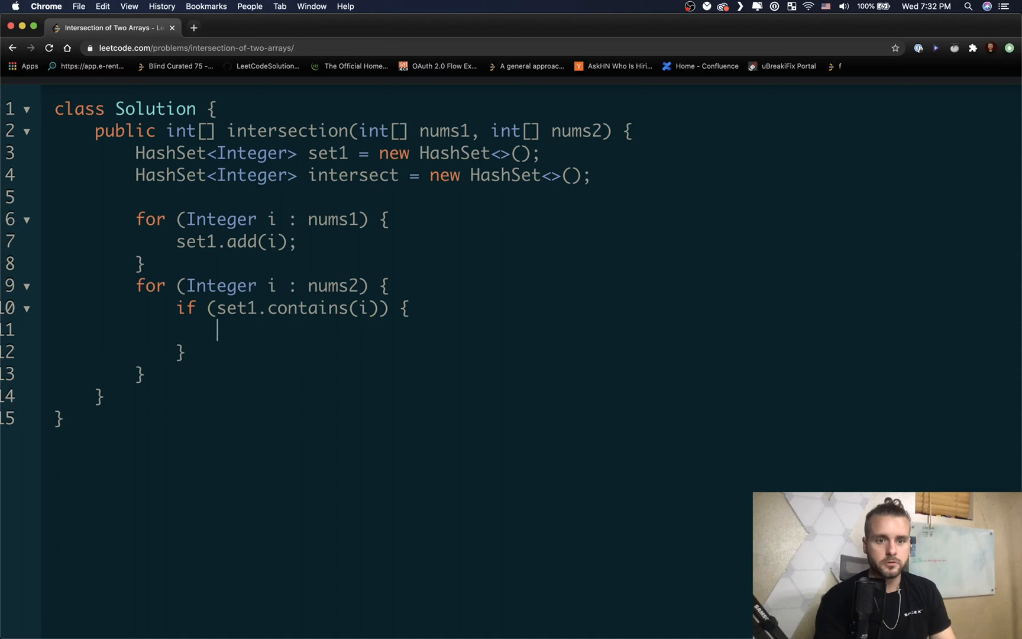
type("inters")
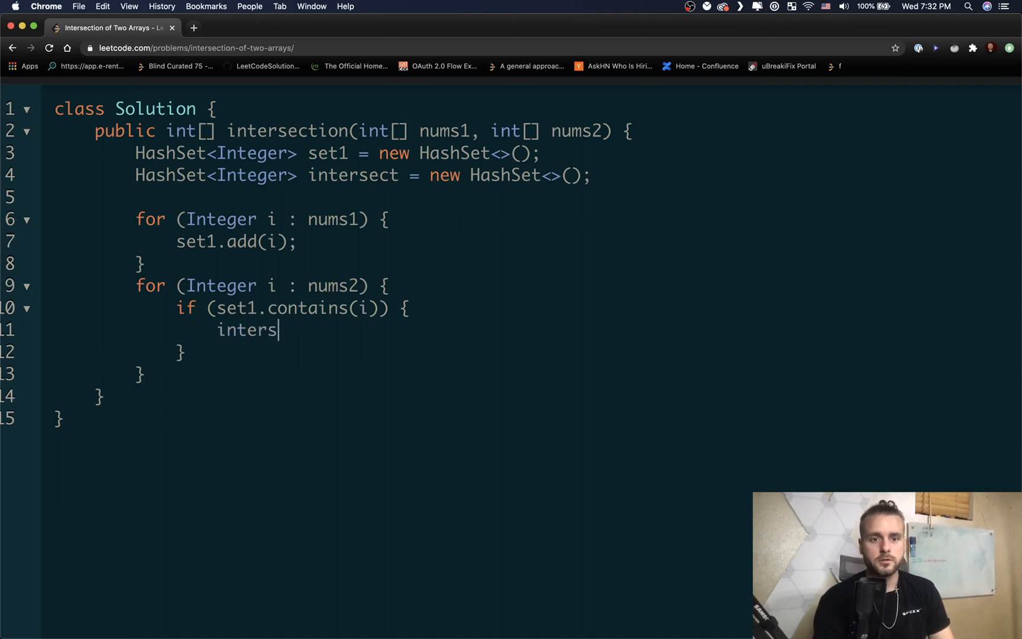
type("ect.add()")
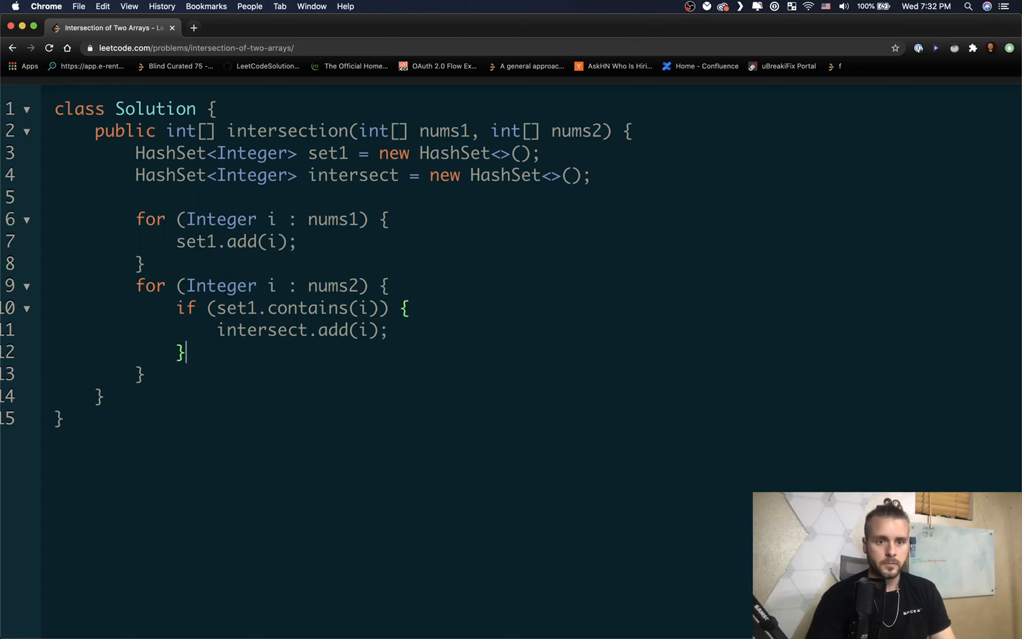
key("enter")
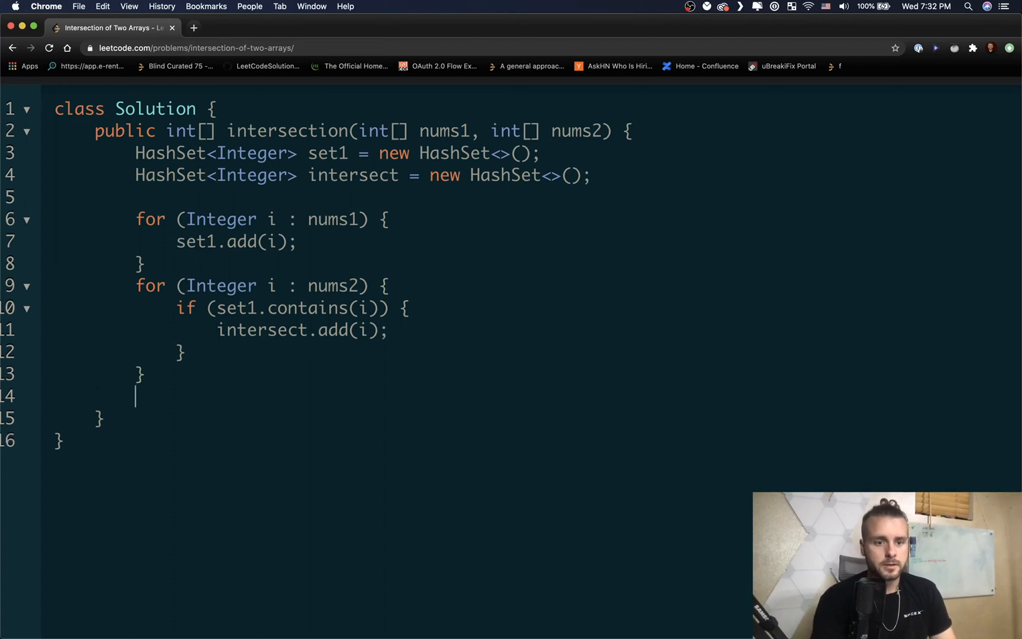
Step: Write int size = intersect.size(); and int[] ans = new int[size];, then begin a loop
type("int size")
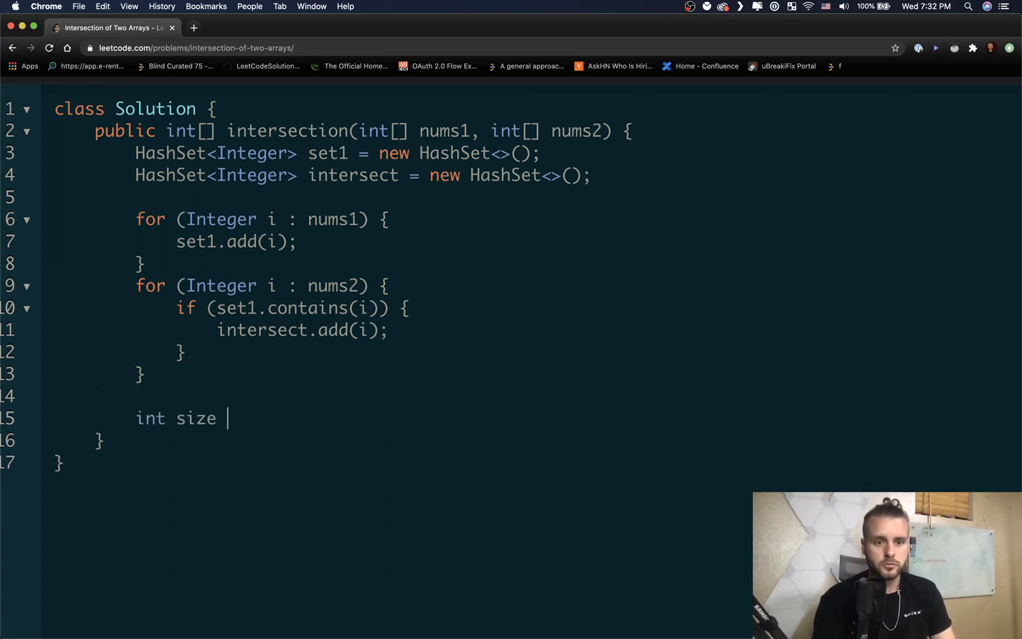
type("=")
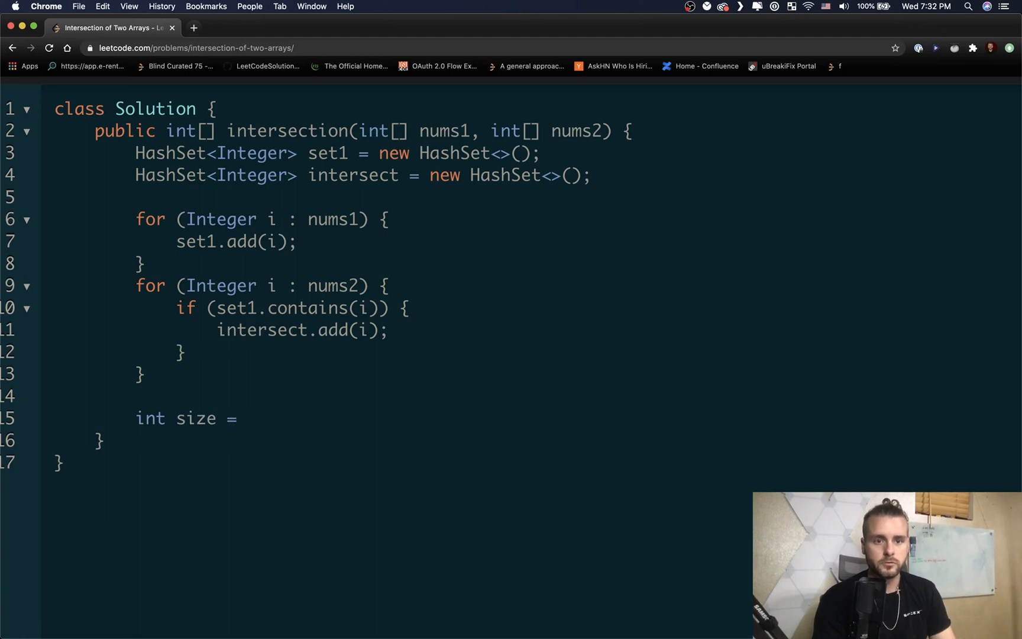
type("intersect.size();")
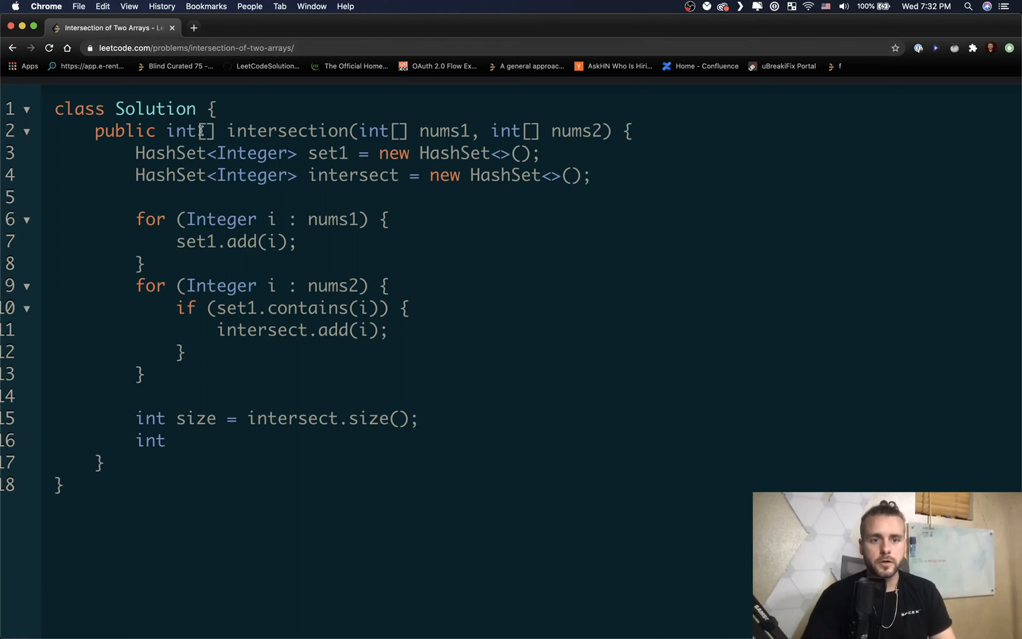
type("ans")
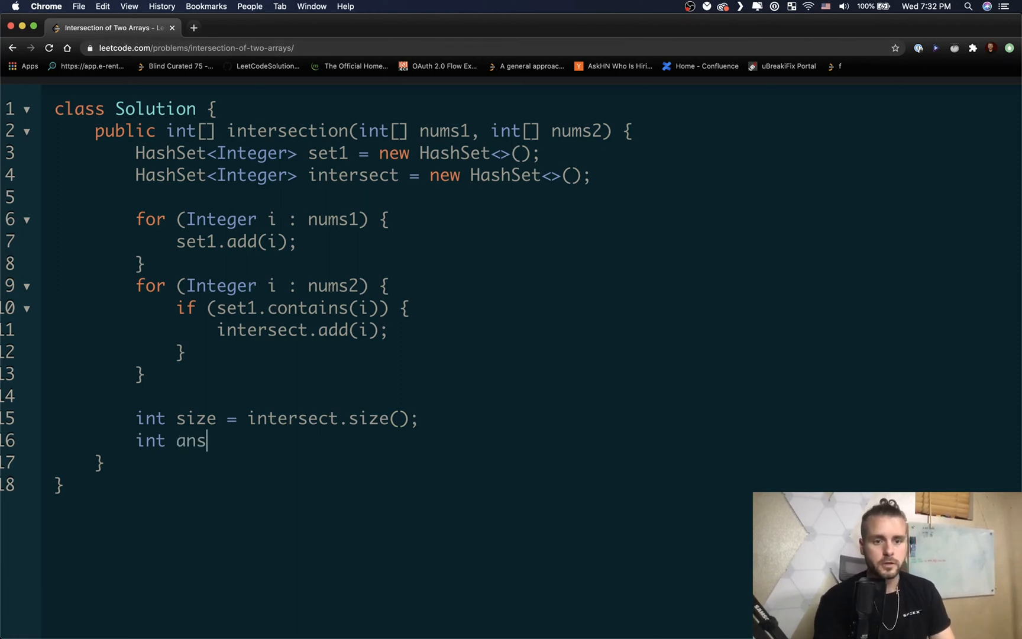
type("[]")
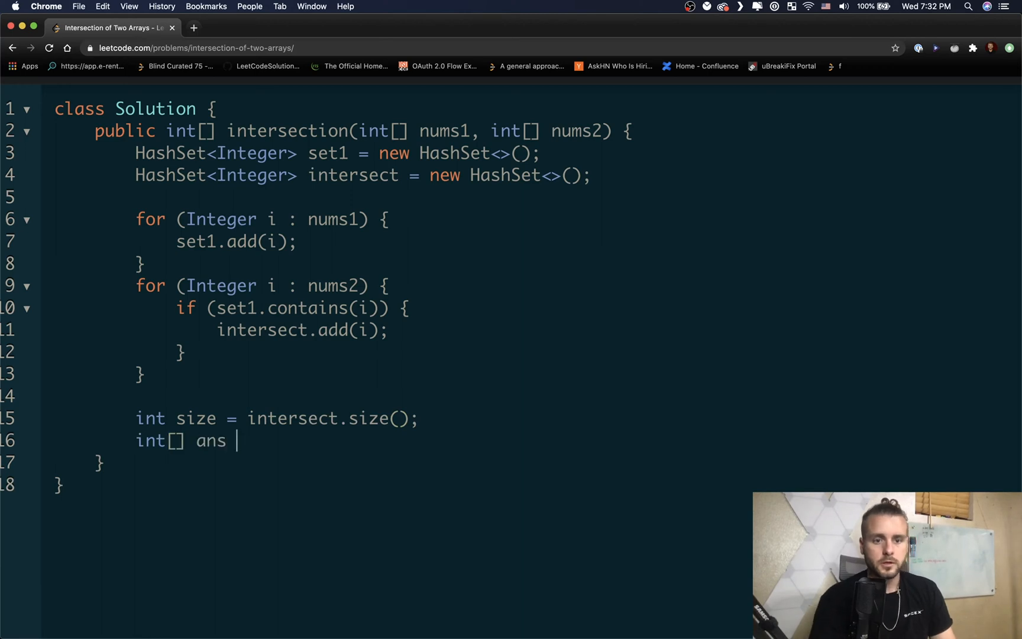
type("= new inb")
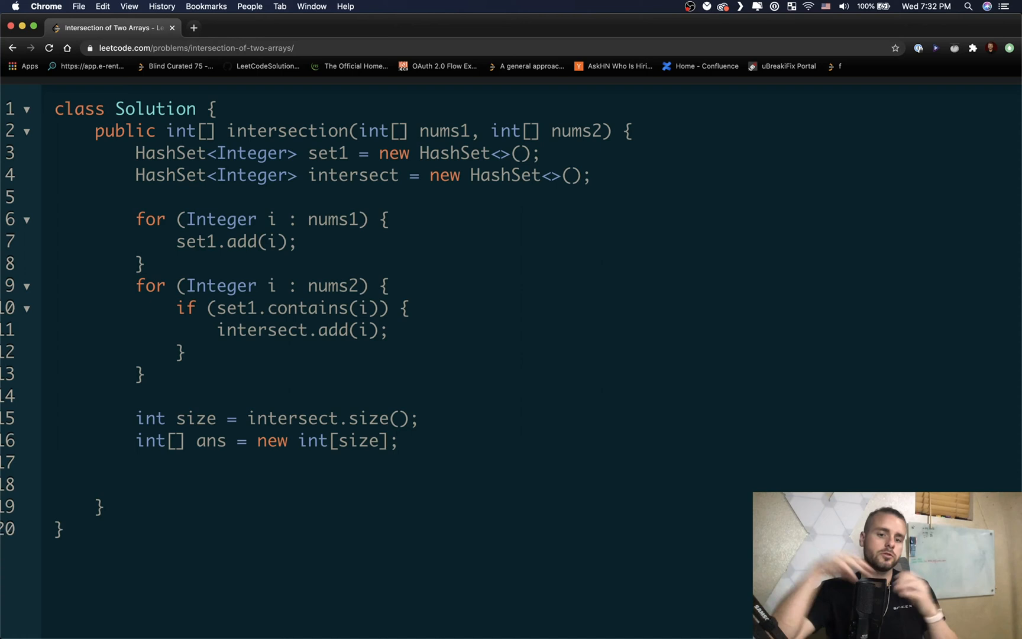
type("fo")
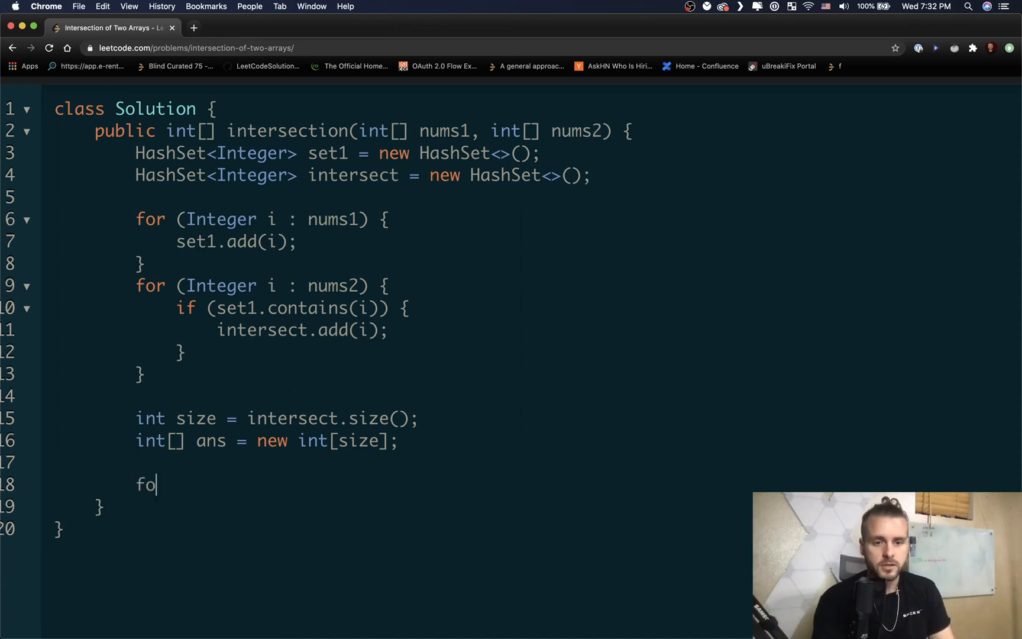
Step: Write the for-each loop over intersect and declare int index = 0;
type("r (Integer i :")
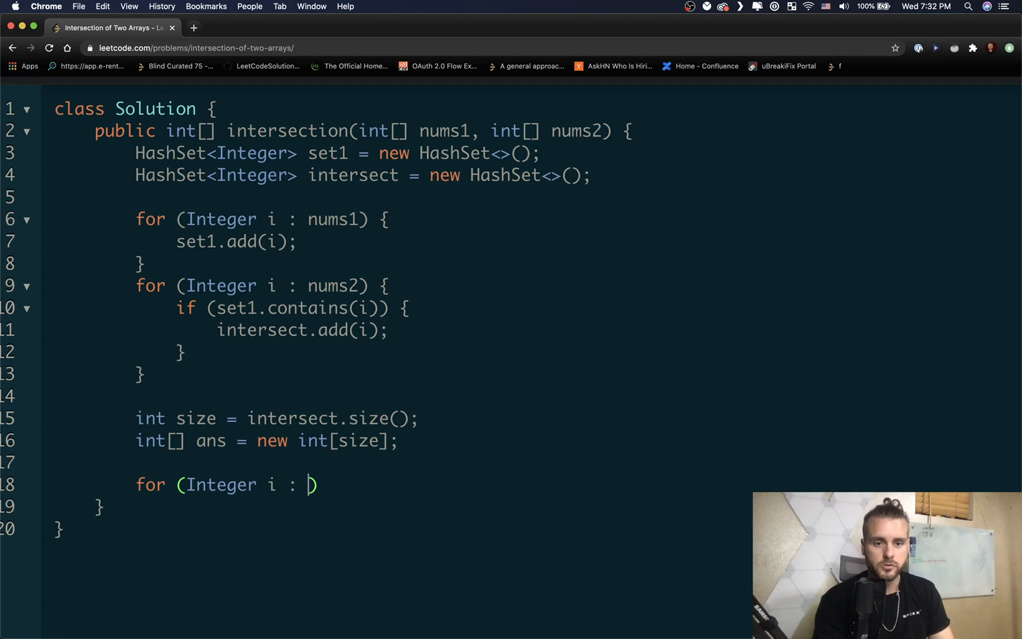
type("intersect")
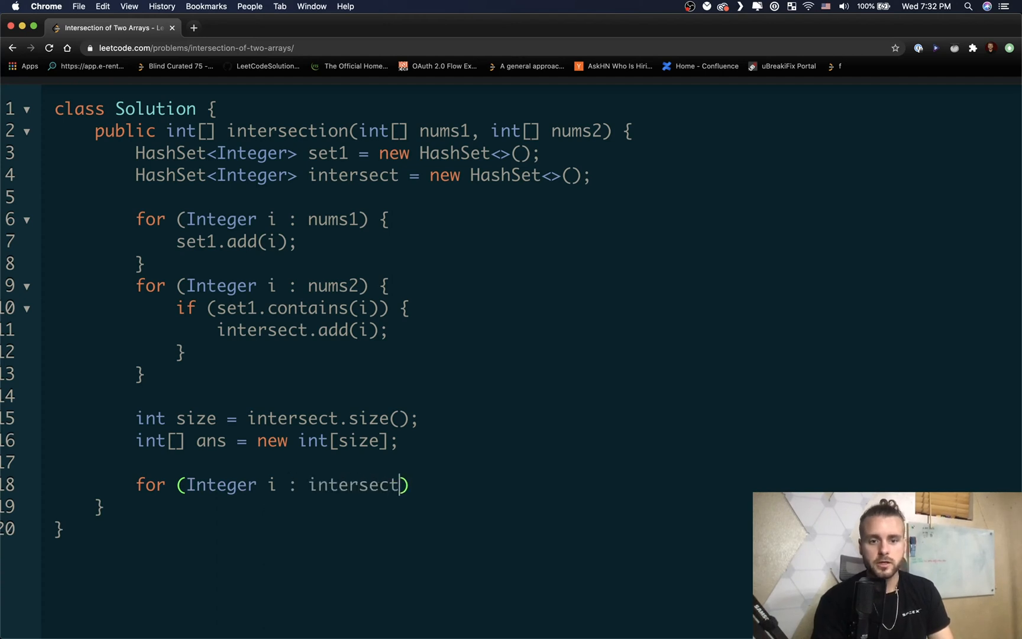
type("{")
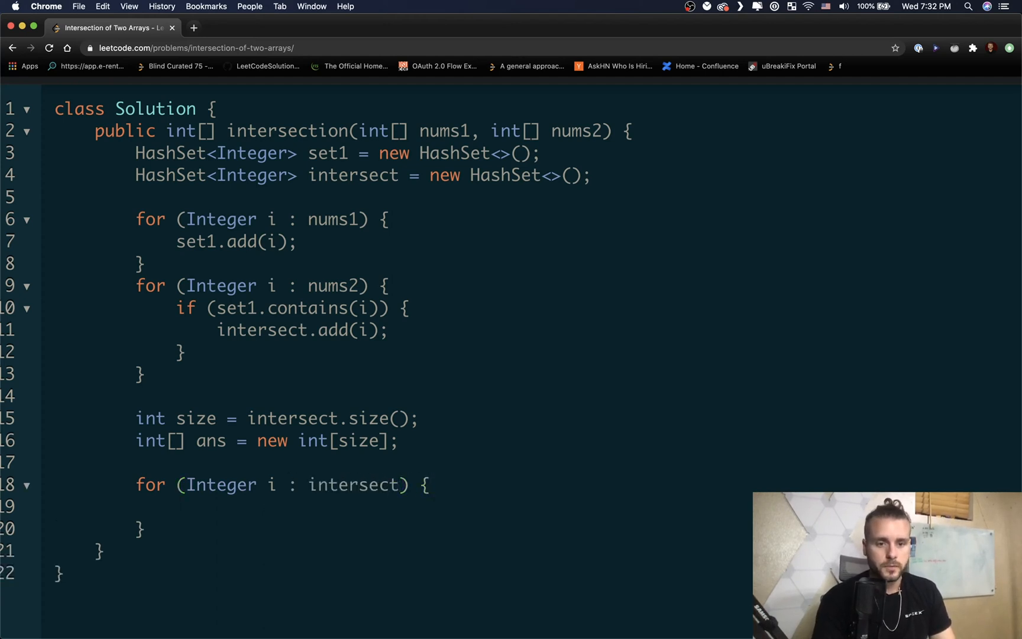
type("ans")
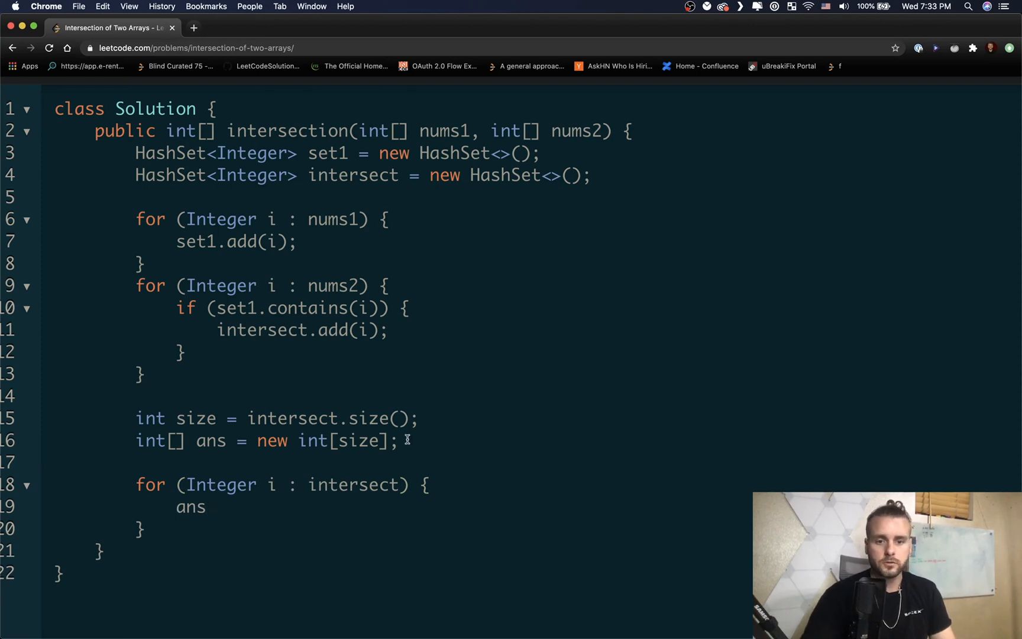
type("int i")
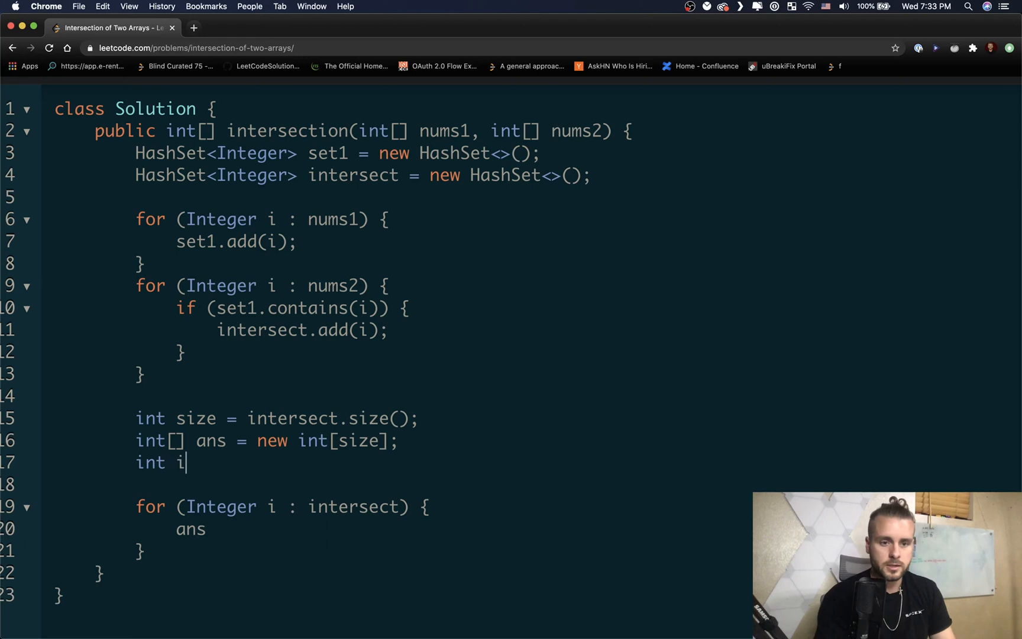
type("ndex =")
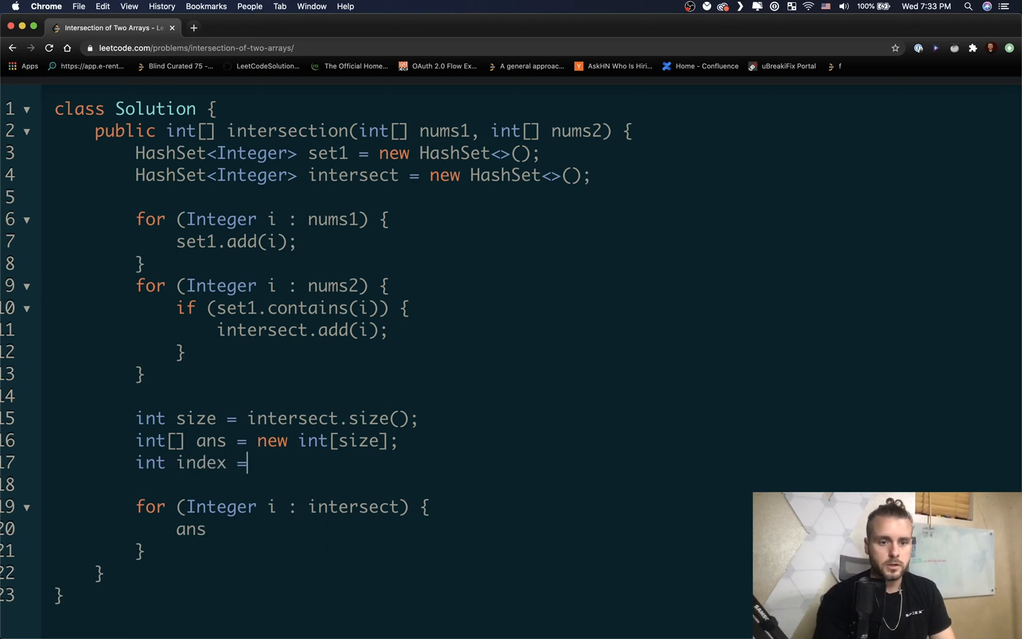
type("0;")
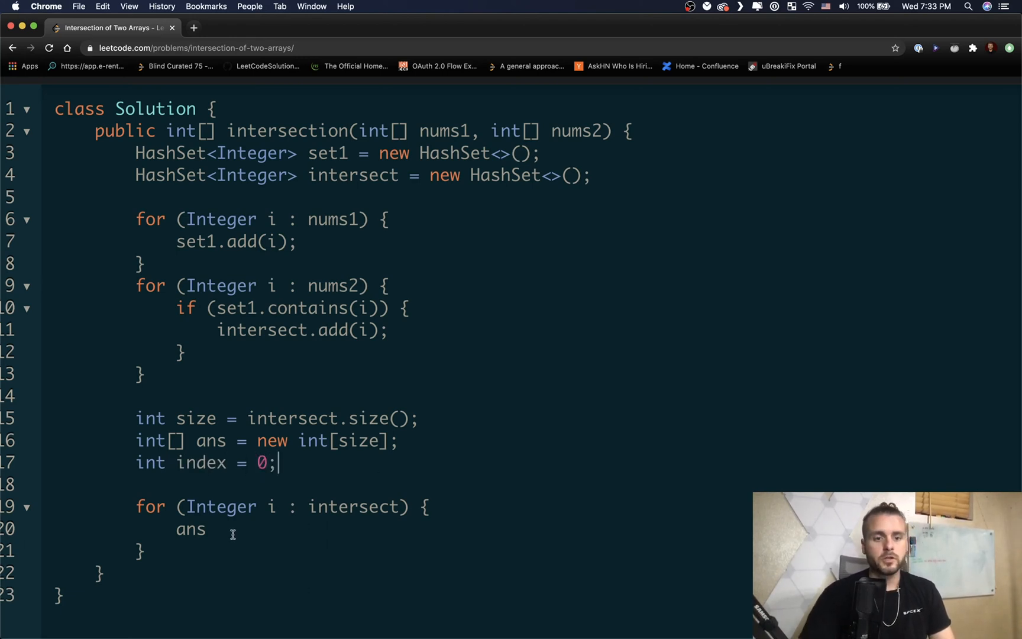
Step: Fill the array with ans[index++] = i; and finish with return ans;
type("[]")
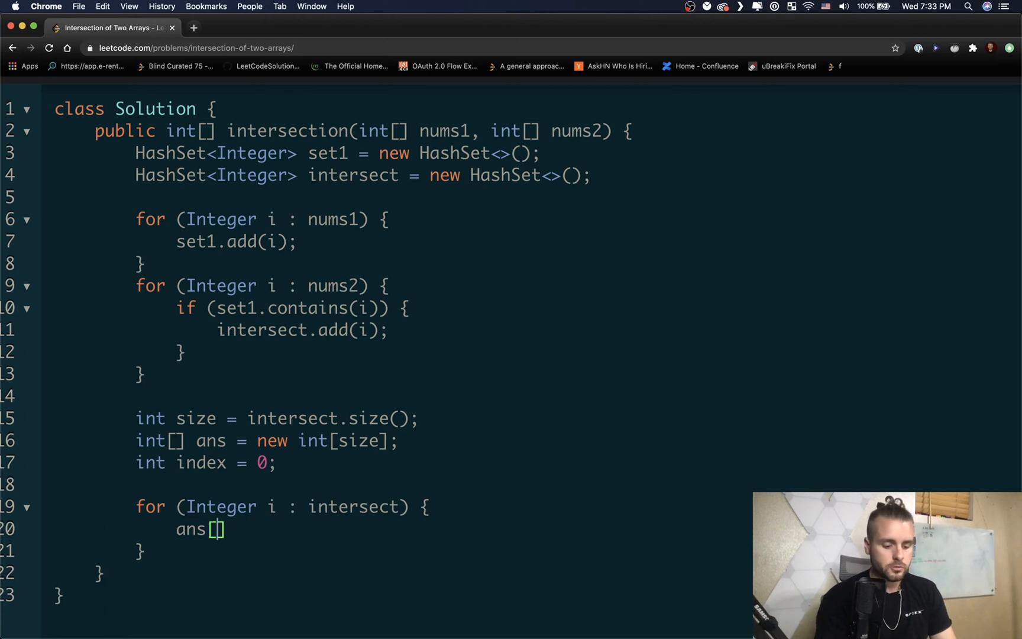
type("index++")
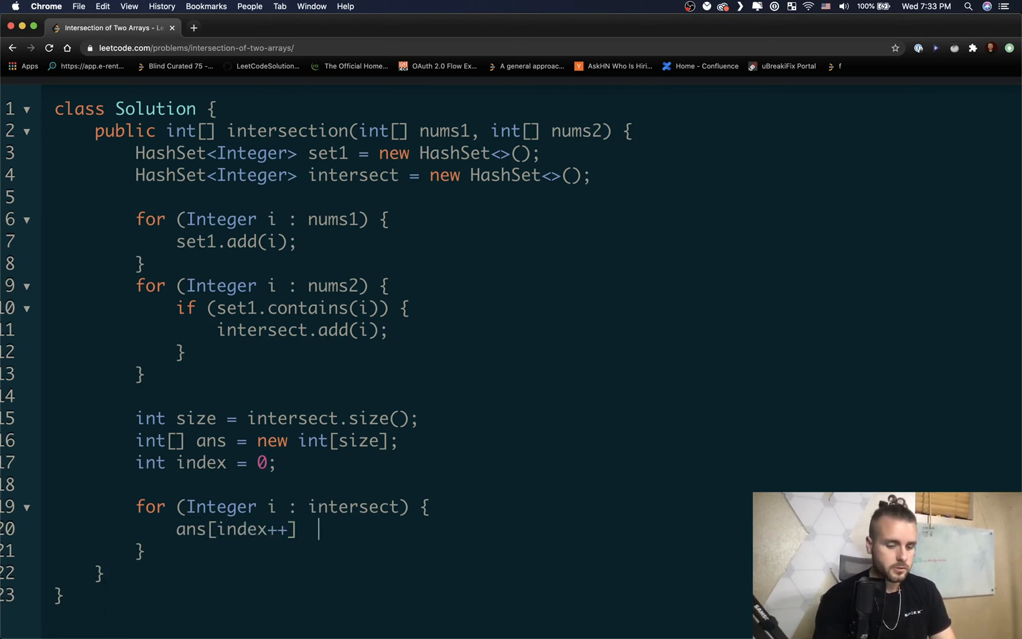
type("=")
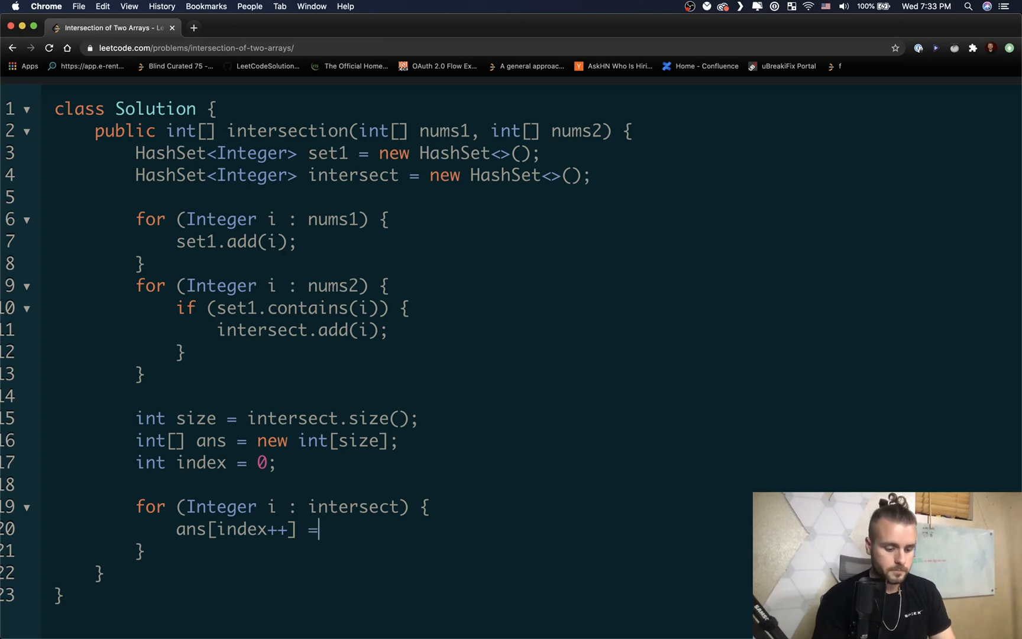
type("i;")
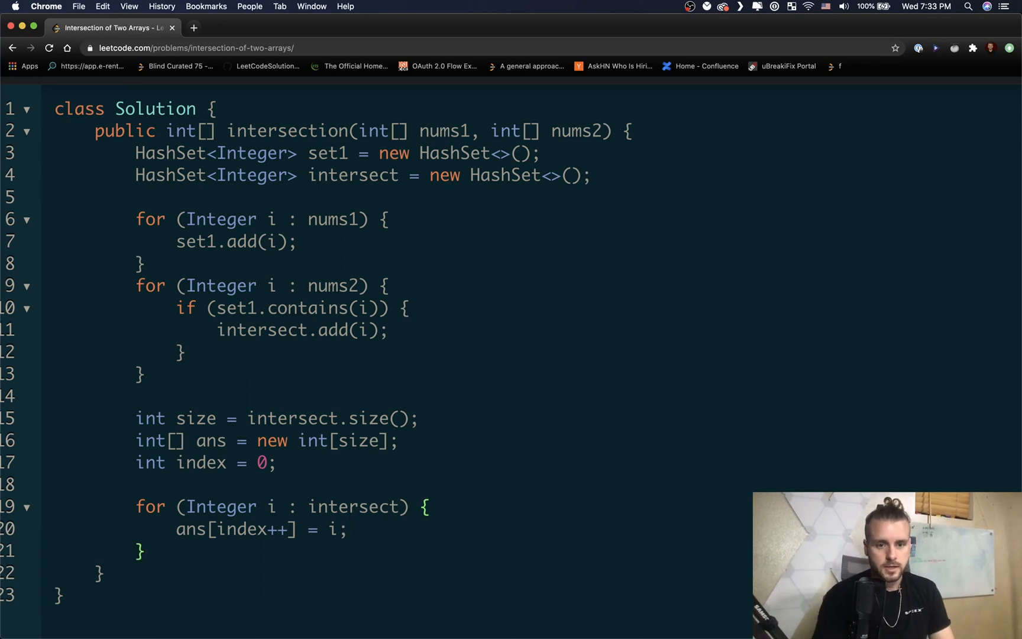
type("return")
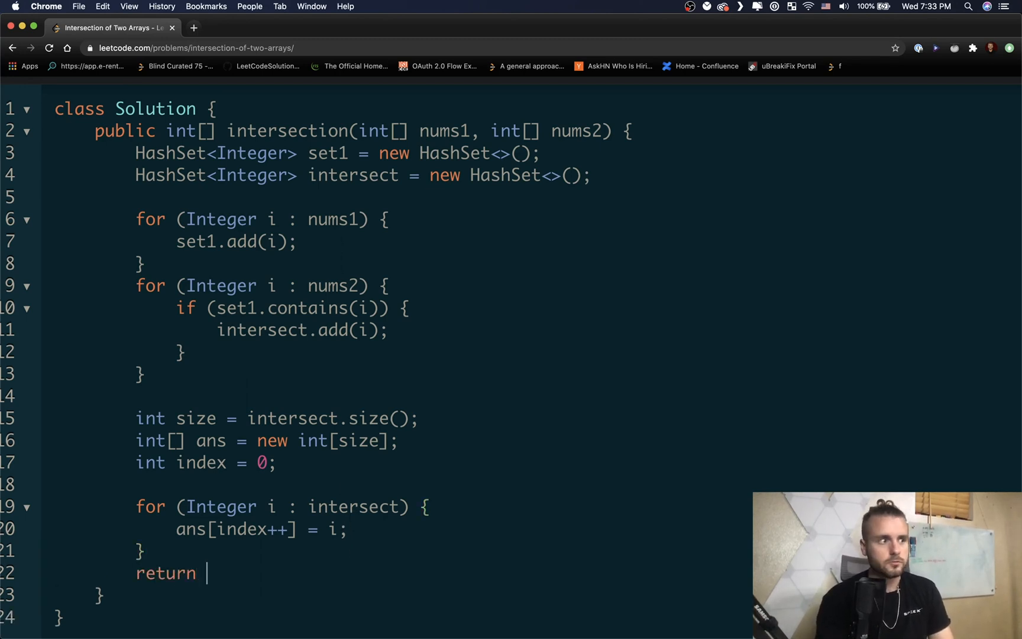
type("ans;")
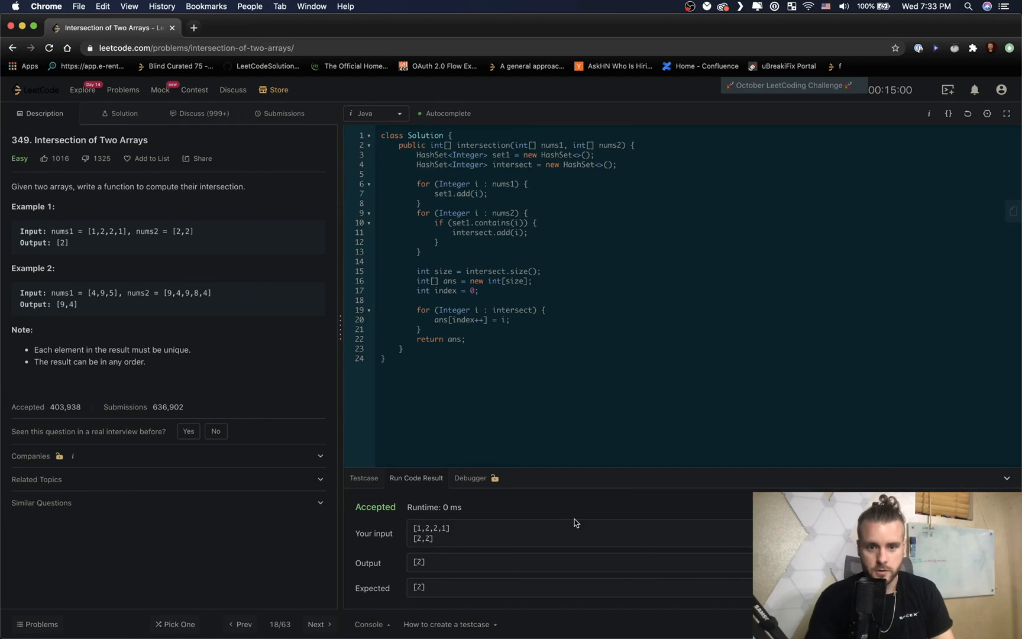
Step: Submit the finished Intersection of Two Arrays solution for judging
left_click(284, 114)
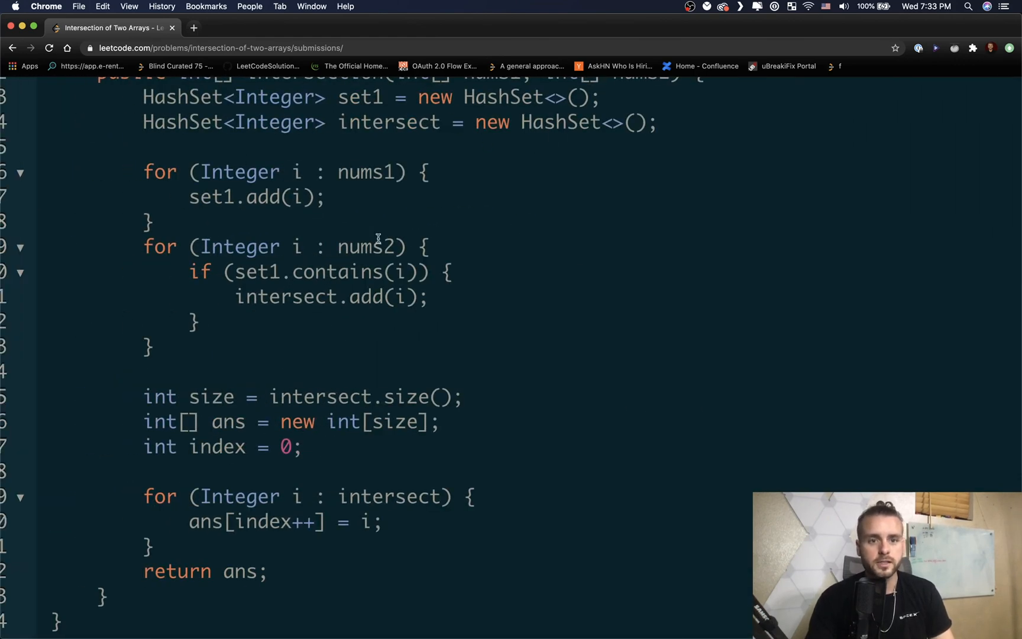
scroll("down", 3)
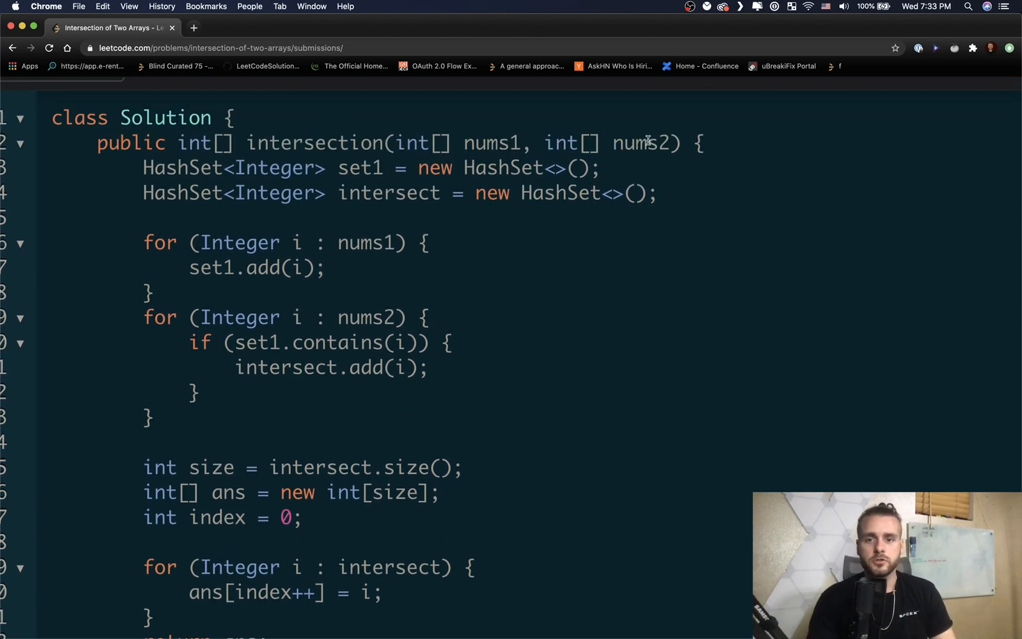
mouse_move(285, 247)
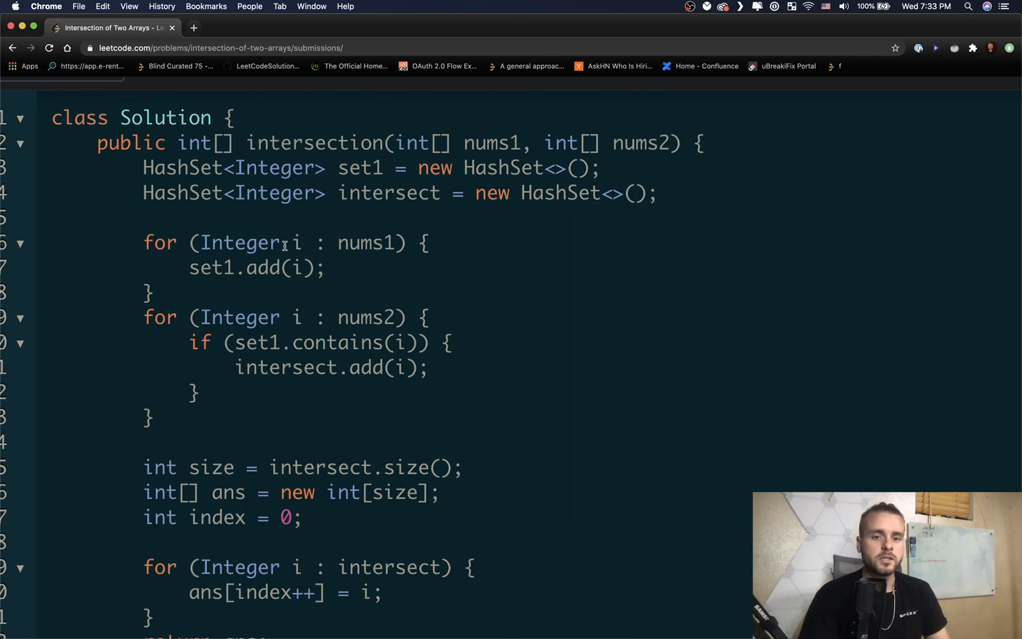
scroll("down", 3)
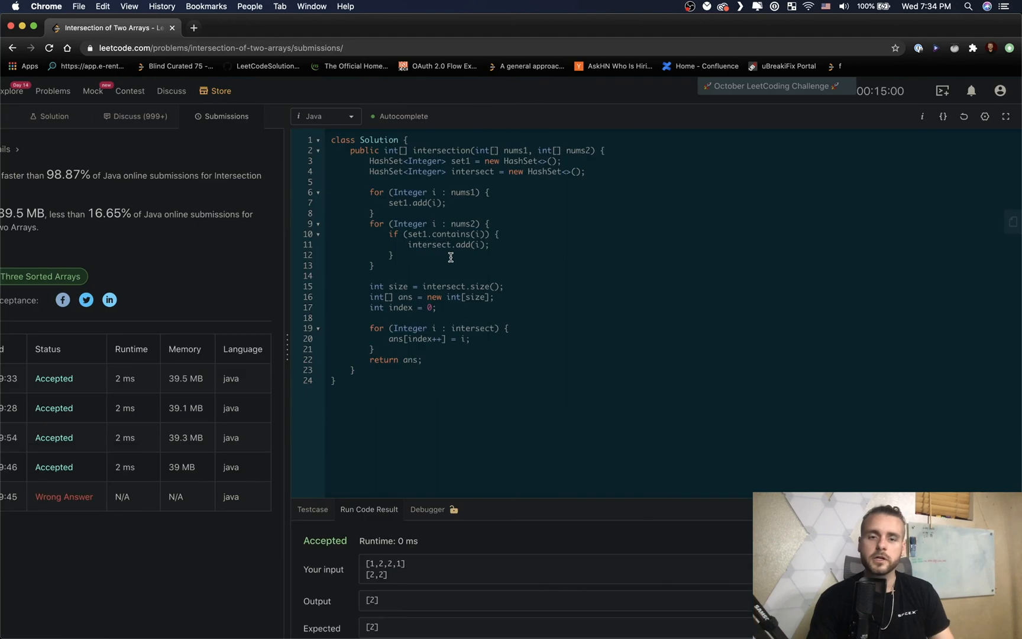
mouse_move(501, 259)
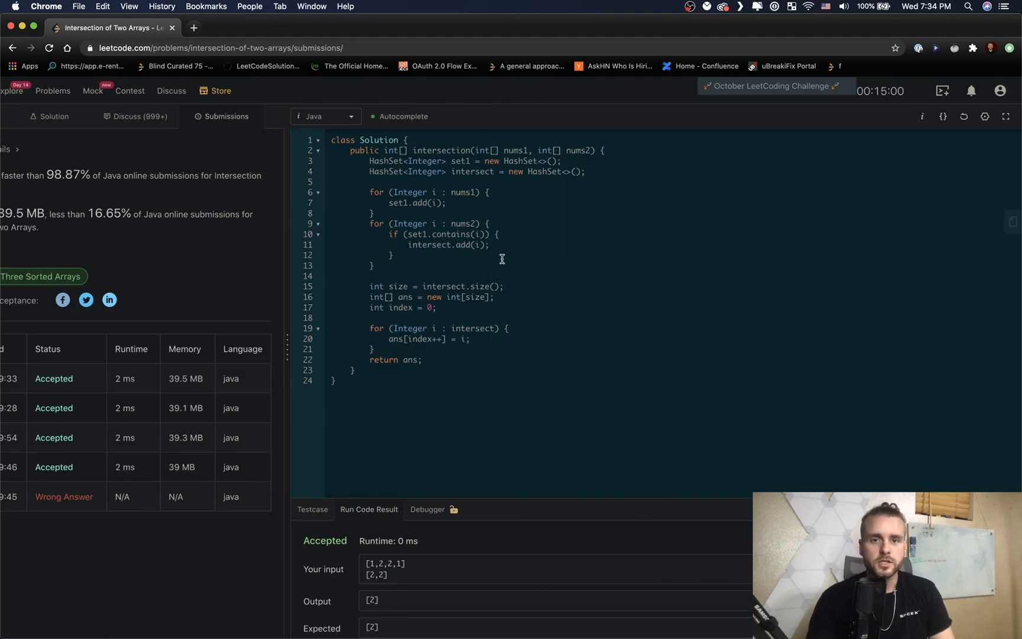